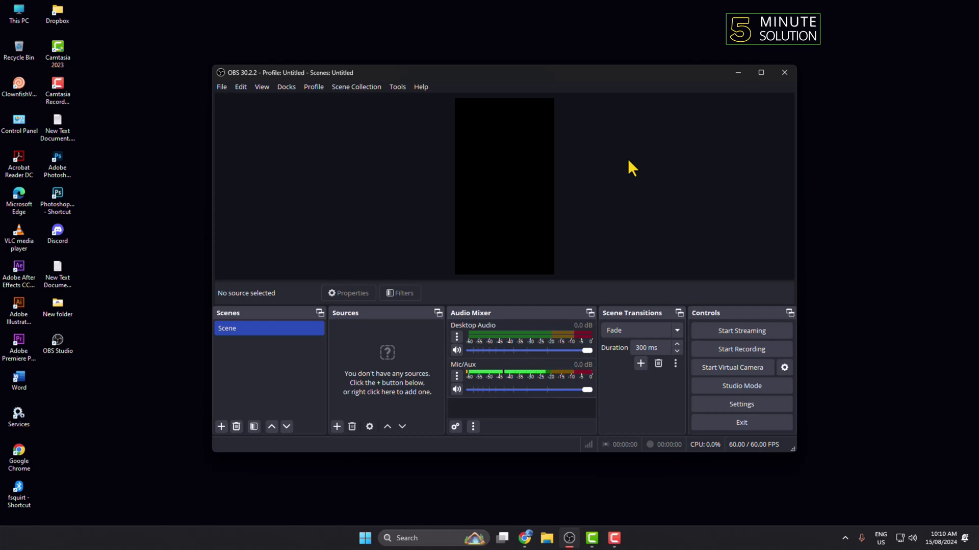
Maximize the OBS Studio window to fill the screen
{"action": "left_click", "coordinate": [761, 72]}
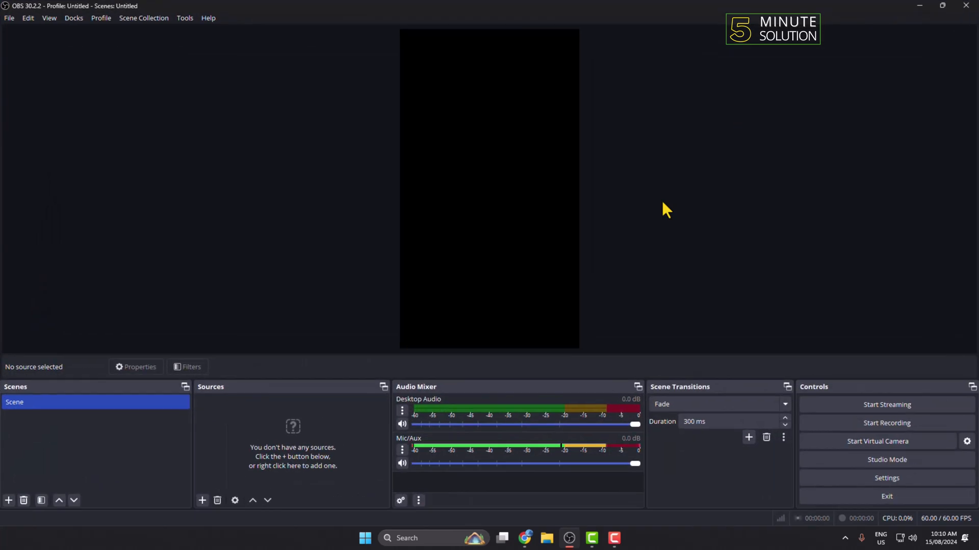
{"action": "mouse_move", "coordinate": [680, 204]}
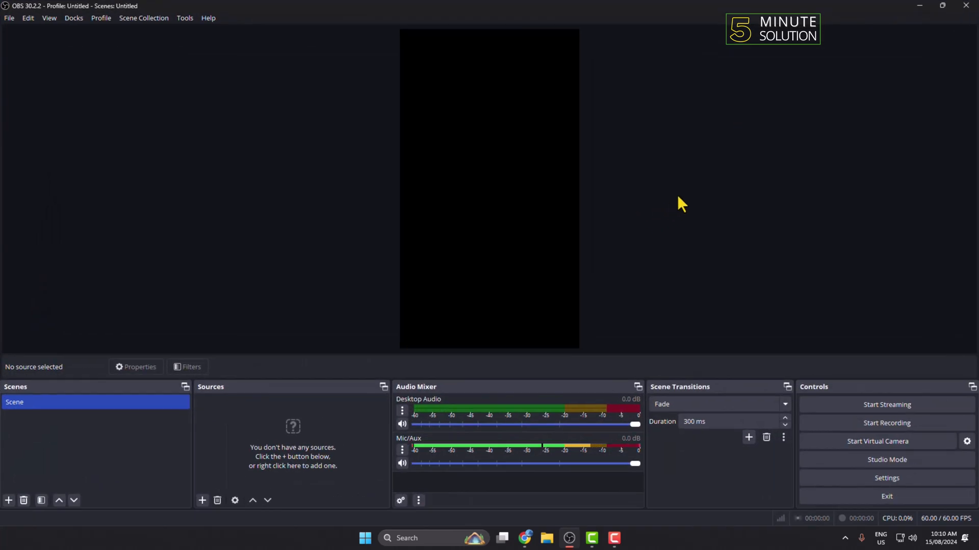
{"action": "mouse_move", "coordinate": [696, 226]}
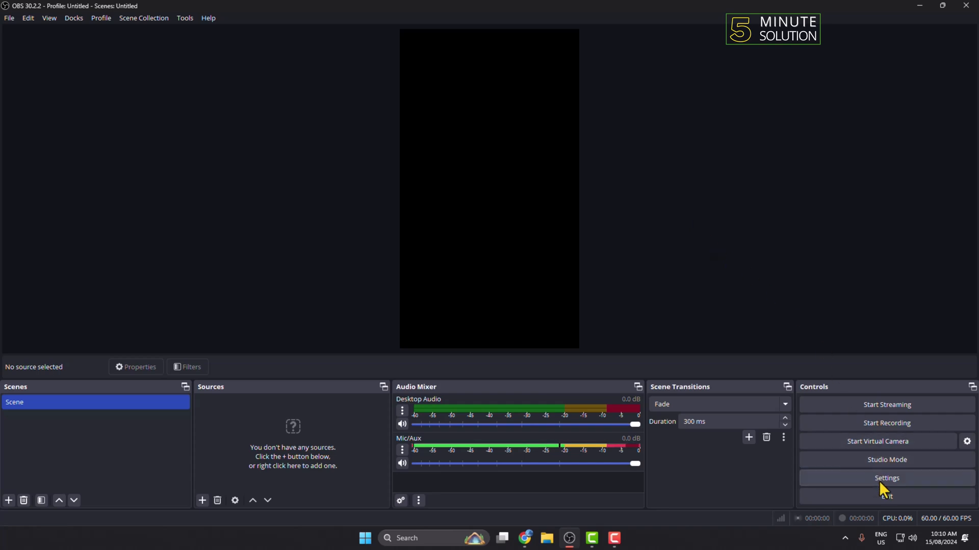
Review the Video settings, keeping the 1280x720 scaled output resolution for the 720x1280 canvas
{"action": "left_click", "coordinate": [886, 478]}
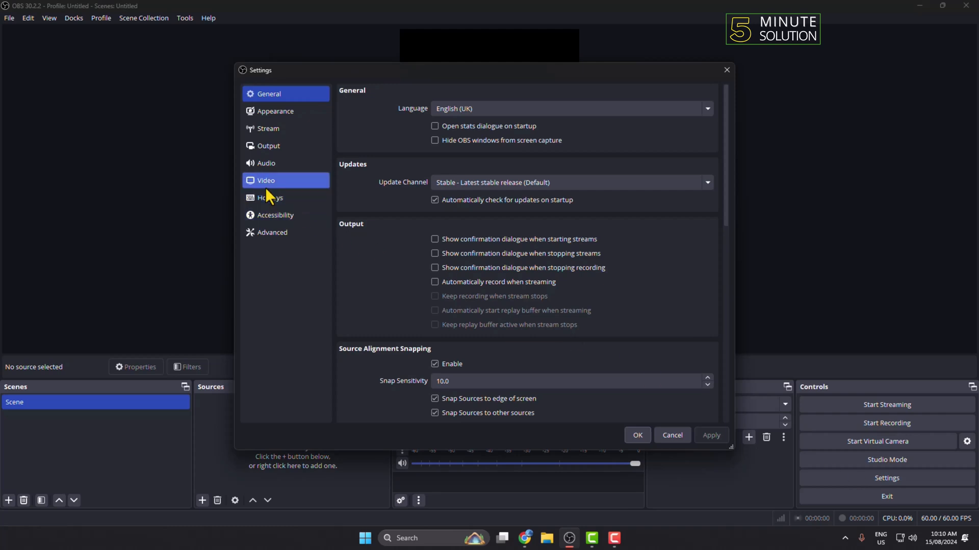
{"action": "left_click", "coordinate": [266, 180]}
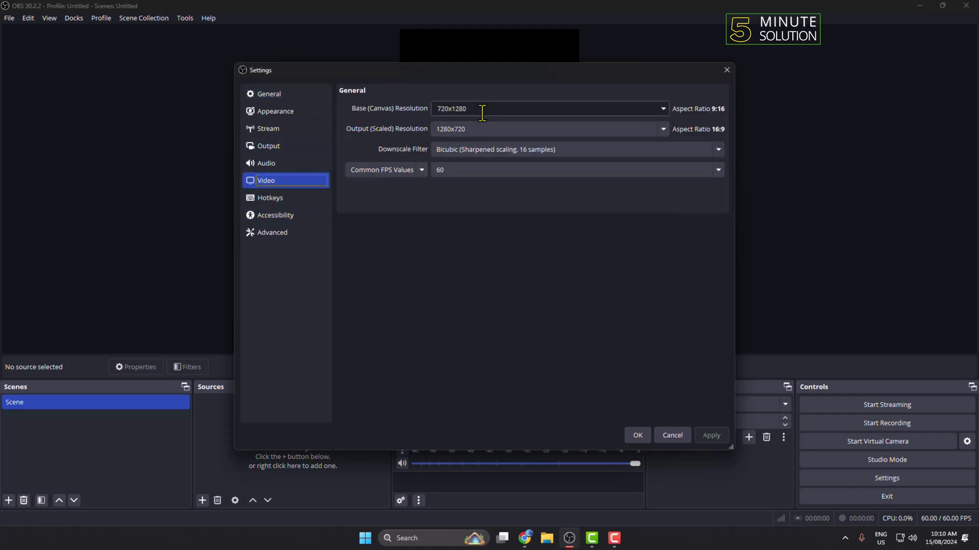
{"action": "mouse_move", "coordinate": [503, 138]}
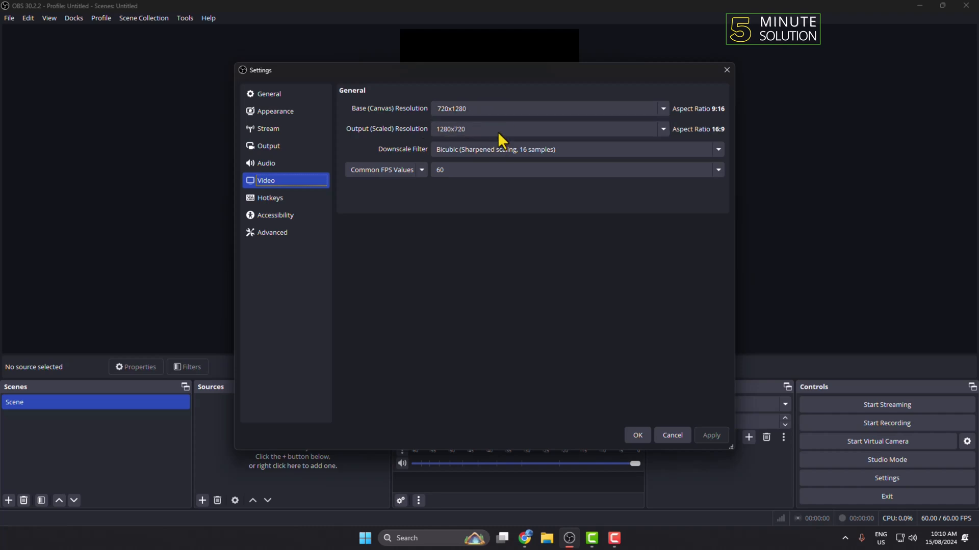
{"action": "mouse_move", "coordinate": [477, 129]}
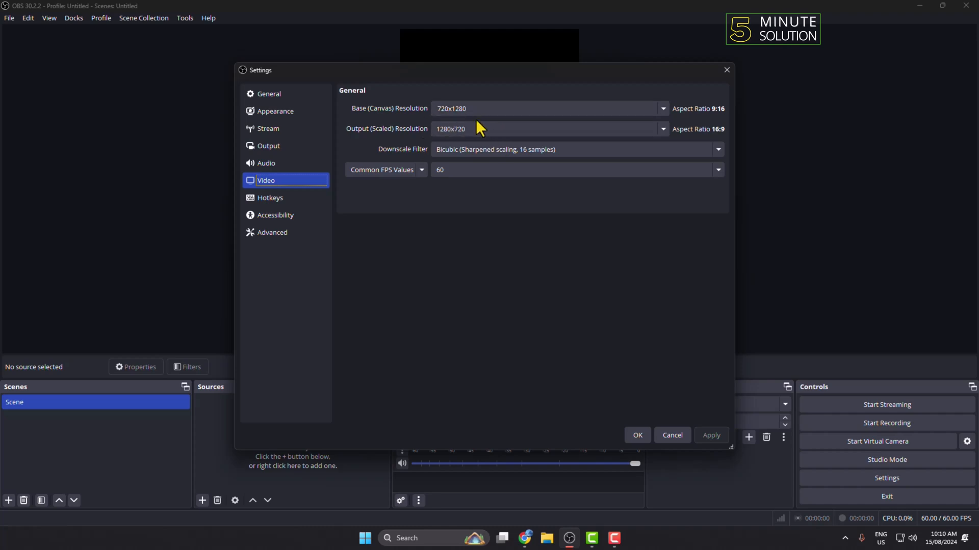
{"action": "left_click", "coordinate": [661, 130]}
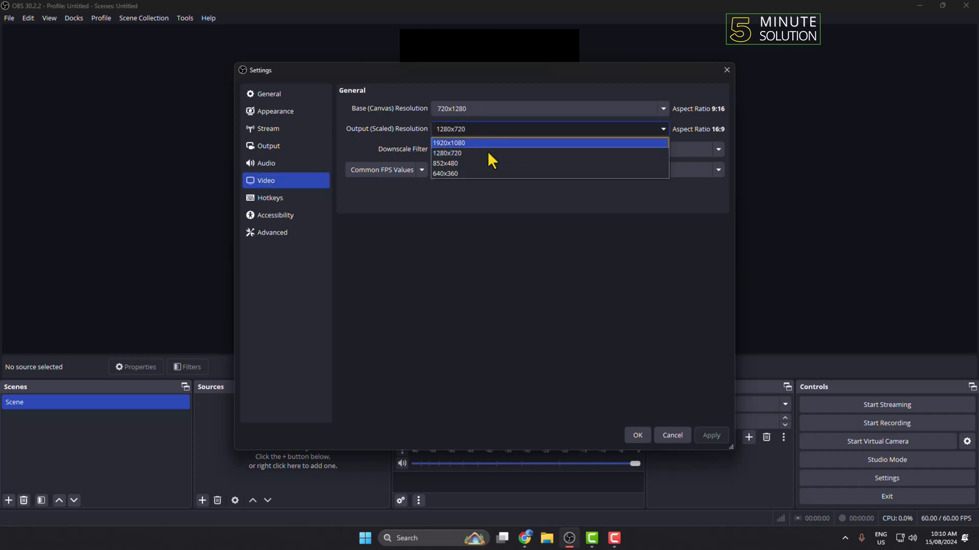
{"action": "left_click", "coordinate": [446, 153]}
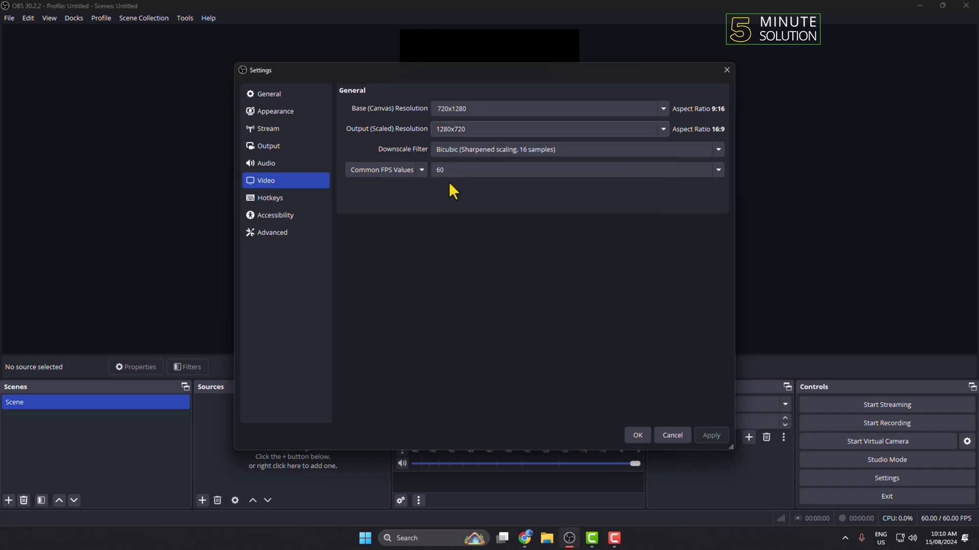
Change the audio sample rate from 48 kHz to 44.1 kHz
{"action": "left_click", "coordinate": [266, 163]}
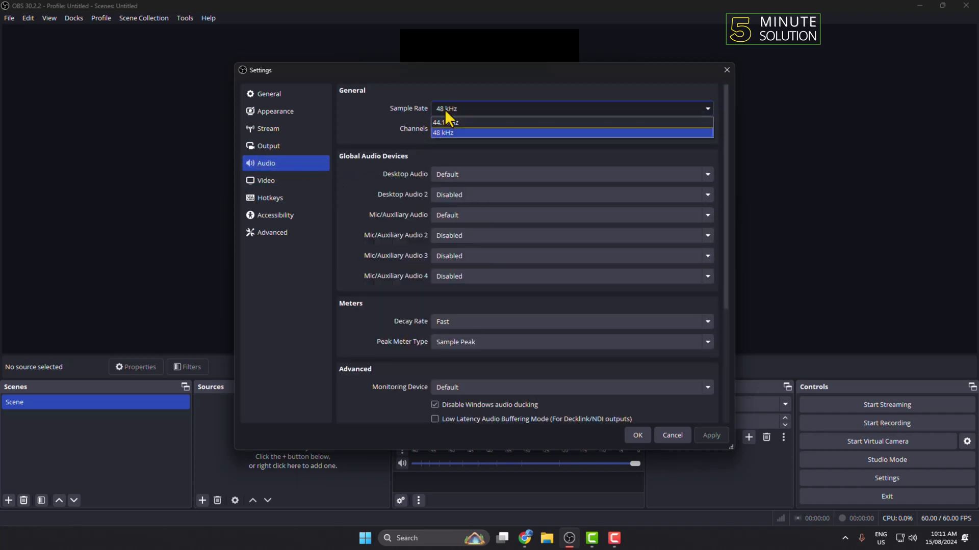
{"action": "mouse_move", "coordinate": [471, 123]}
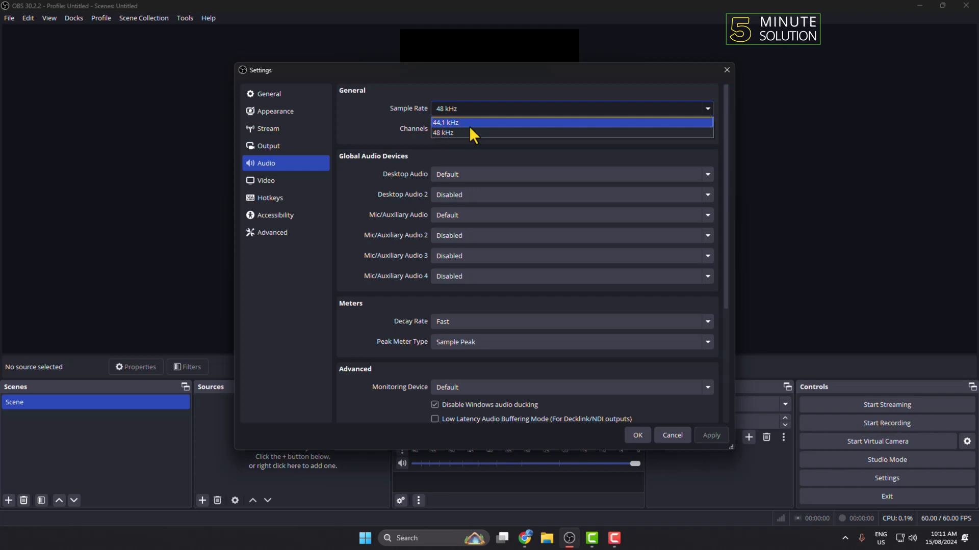
{"action": "left_click", "coordinate": [446, 122]}
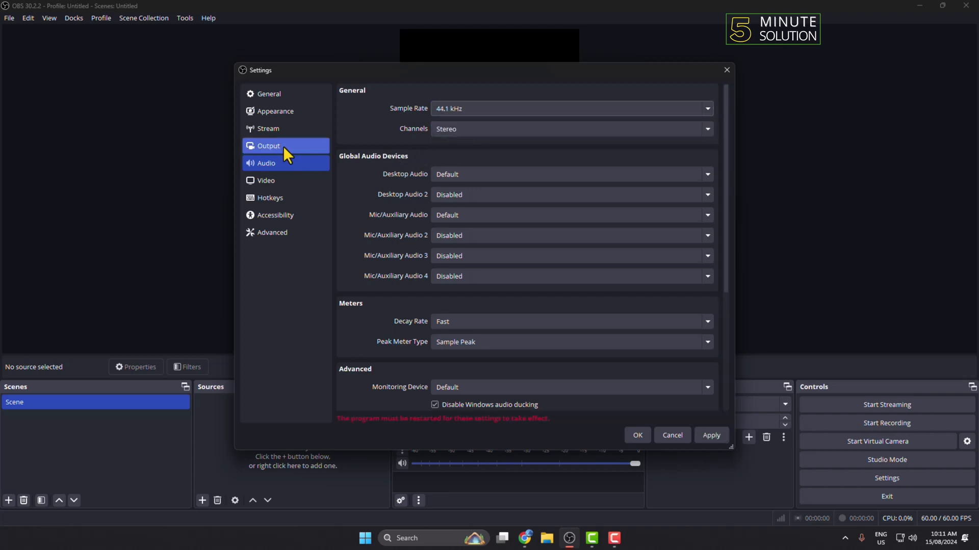
Review the Output page's 6000 Kbps video bitrate and save all settings with OK
{"action": "left_click", "coordinate": [268, 145]}
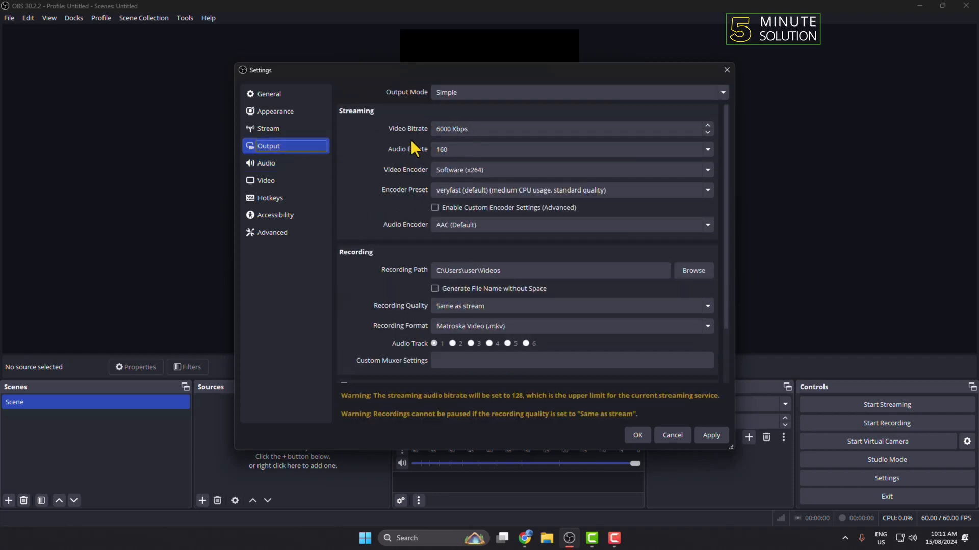
{"action": "left_click", "coordinate": [562, 128]}
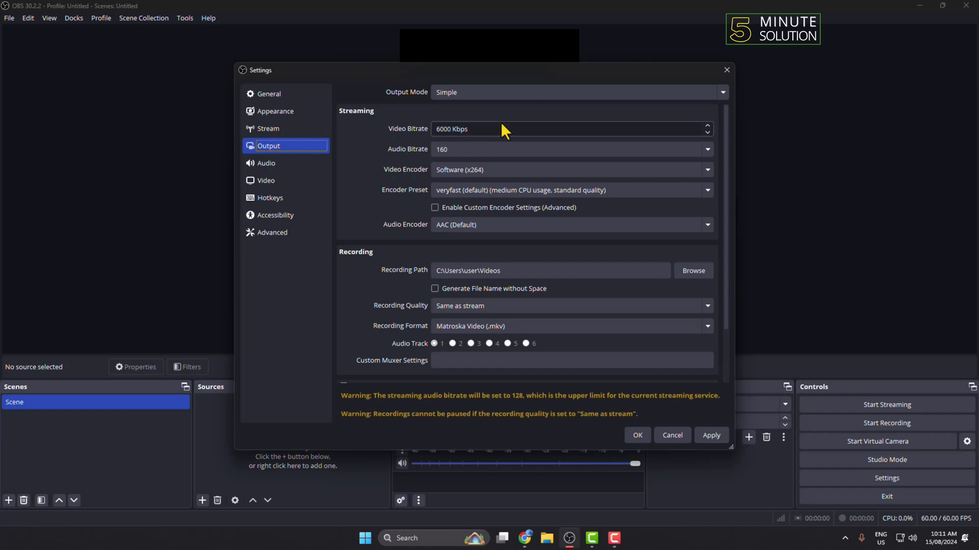
{"action": "mouse_move", "coordinate": [710, 455]}
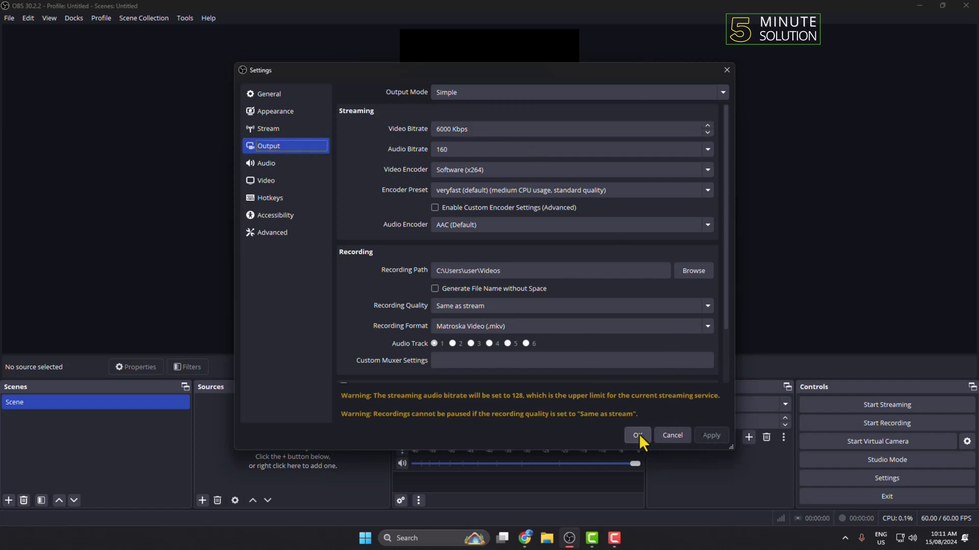
{"action": "left_click", "coordinate": [636, 435]}
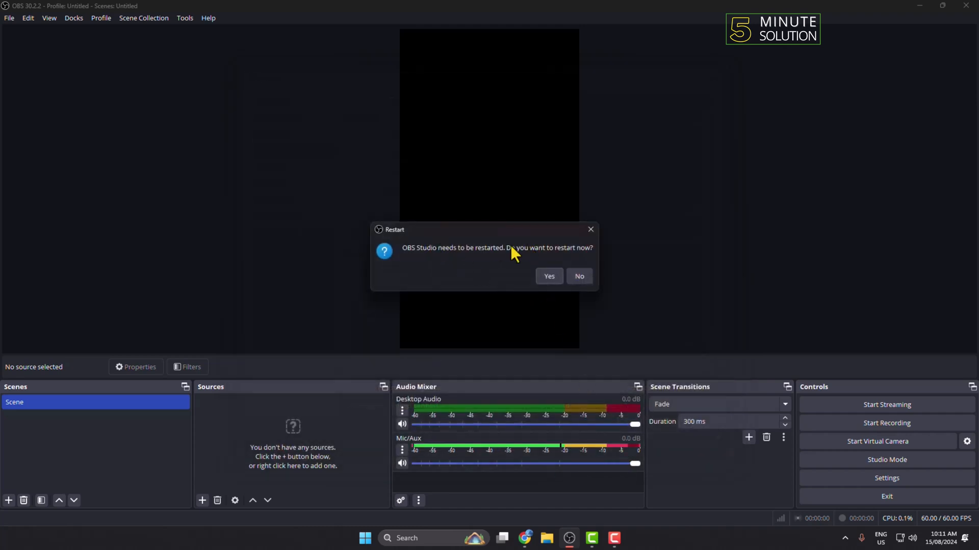
Accept the restart prompt and relaunch OBS Studio from the desktop shortcut
{"action": "left_click", "coordinate": [549, 276]}
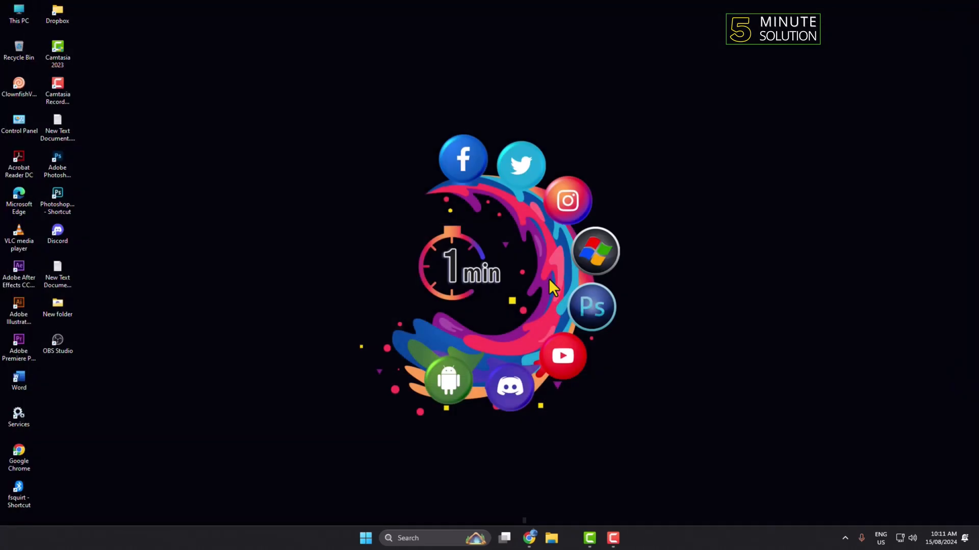
{"action": "double_click", "coordinate": [57, 346]}
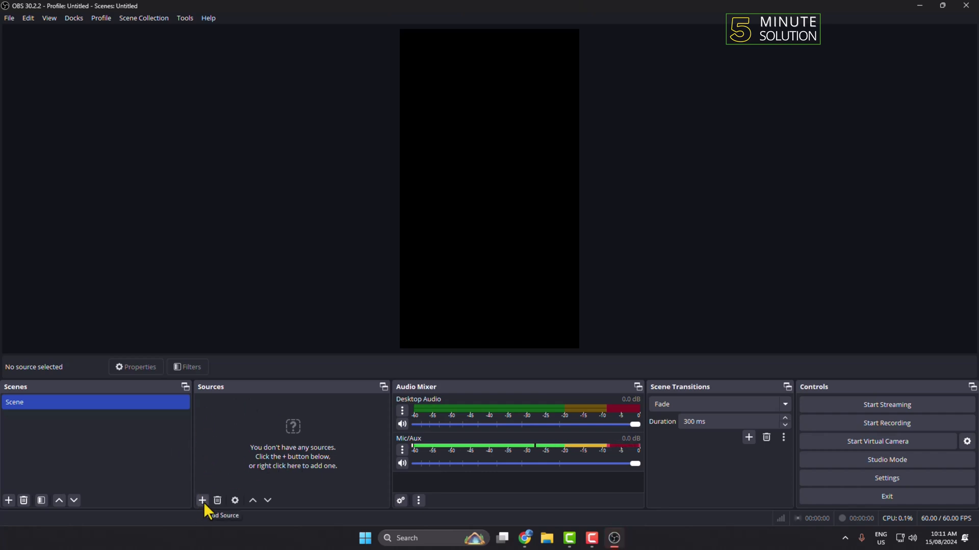
Add a Video Capture Device source, cancel it, and reopen the source list for Display Capture
{"action": "left_click", "coordinate": [202, 500]}
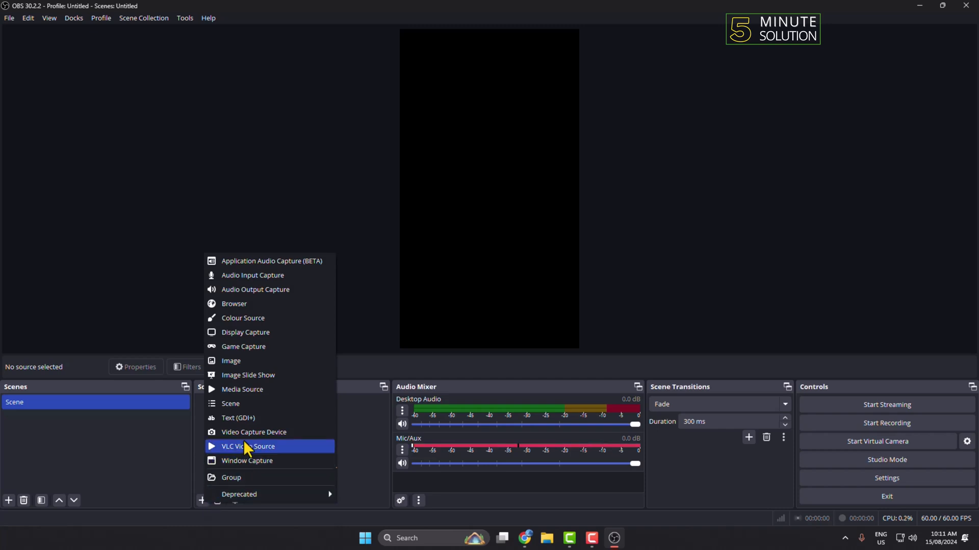
{"action": "mouse_move", "coordinate": [254, 432]}
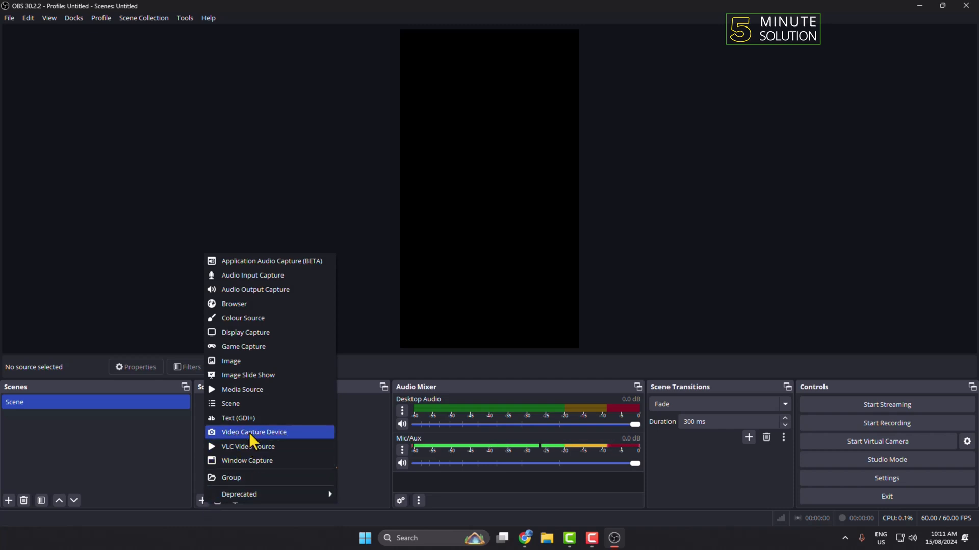
{"action": "left_click", "coordinate": [254, 432]}
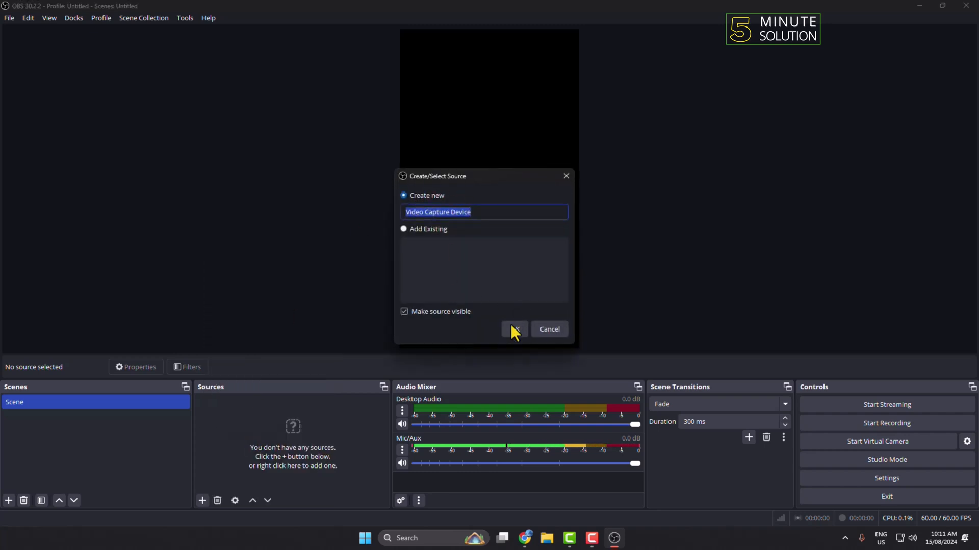
{"action": "left_click", "coordinate": [513, 329]}
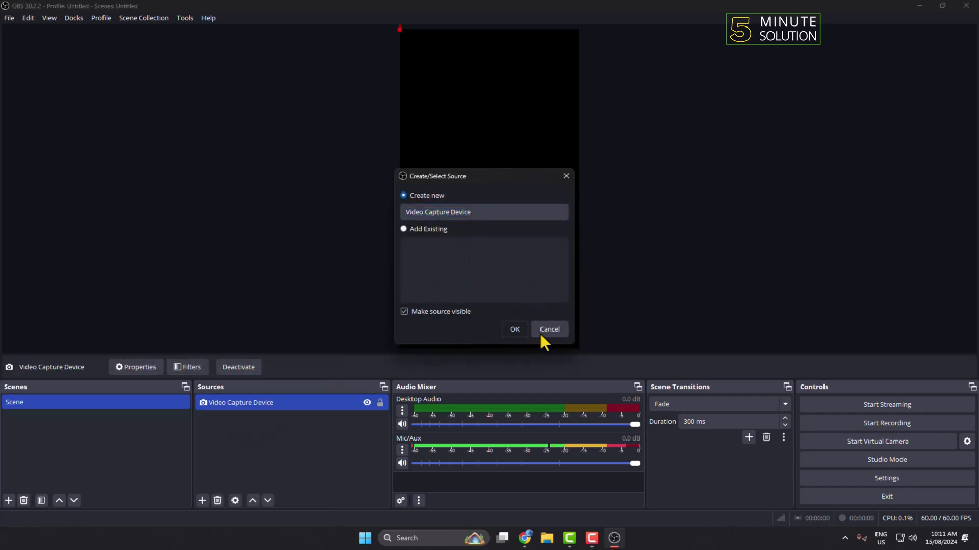
{"action": "left_click", "coordinate": [549, 329]}
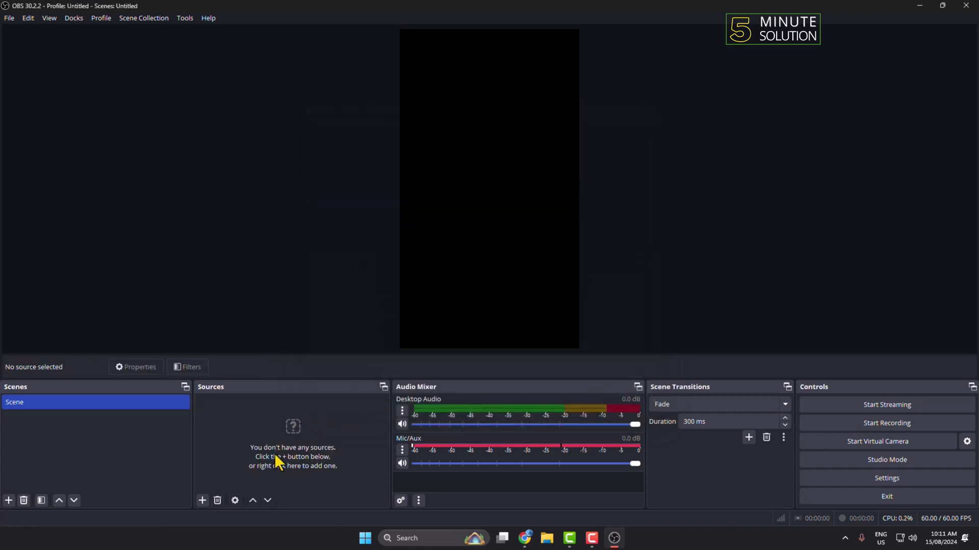
{"action": "left_click", "coordinate": [202, 499]}
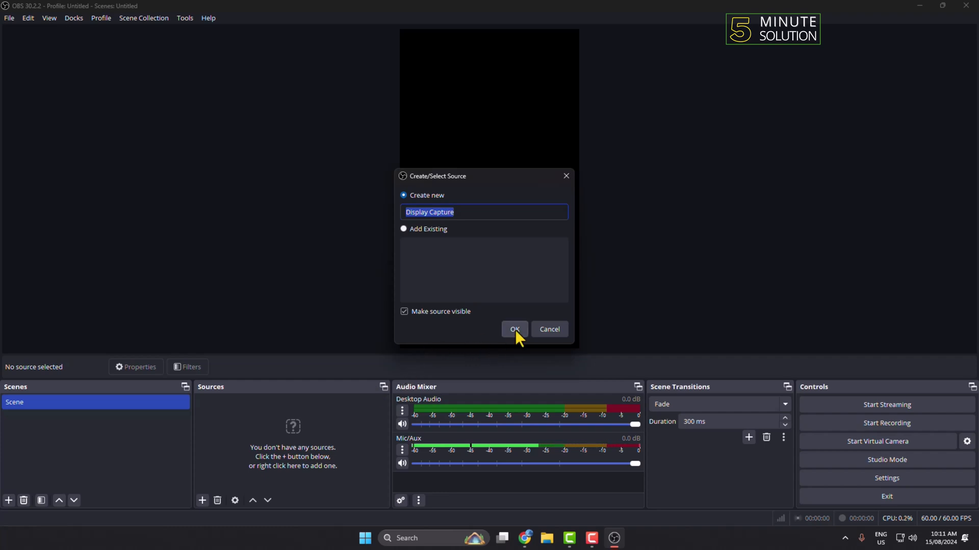
Confirm creating the Display Capture source of the primary monitor
{"action": "left_click", "coordinate": [514, 329]}
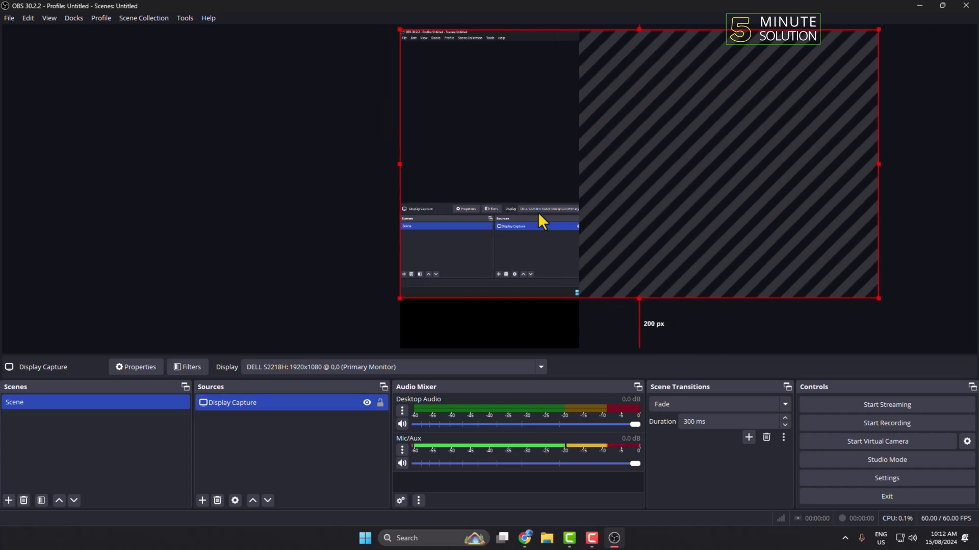
{"action": "mouse_move", "coordinate": [505, 240]}
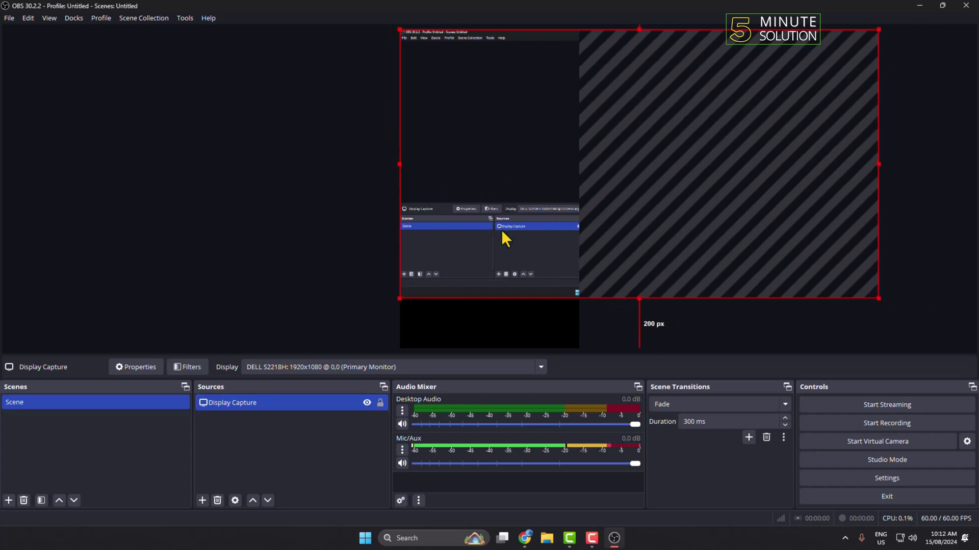
{"action": "mouse_move", "coordinate": [524, 245]}
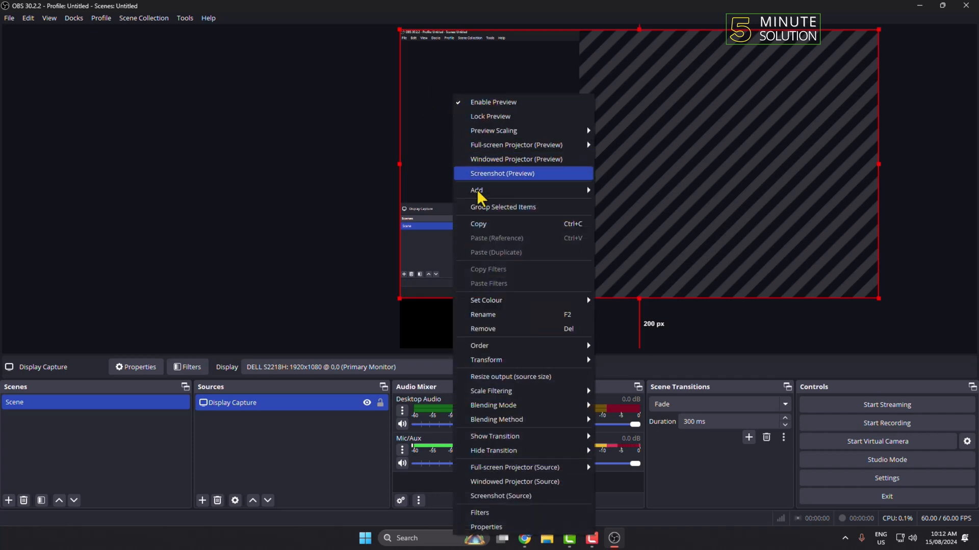
{"action": "mouse_move", "coordinate": [485, 360]}
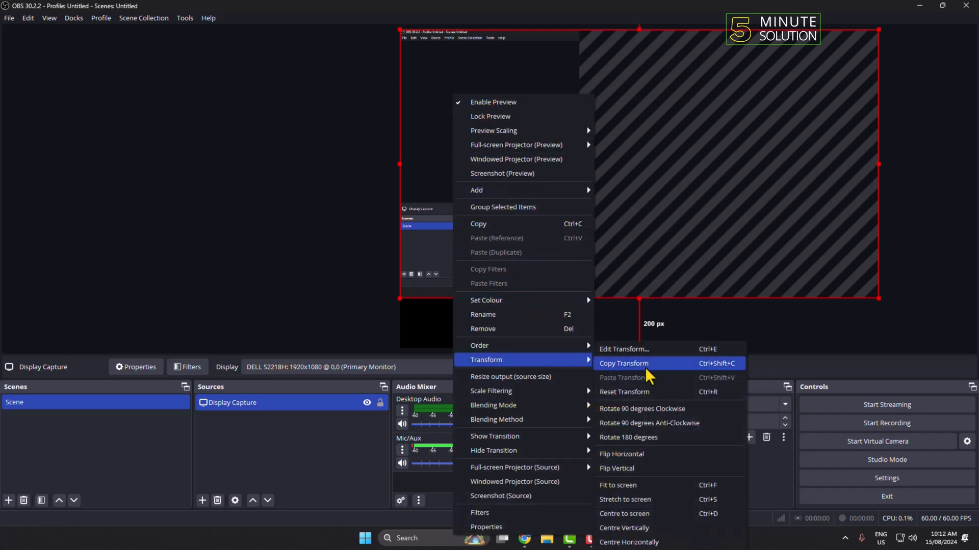
{"action": "mouse_move", "coordinate": [621, 492]}
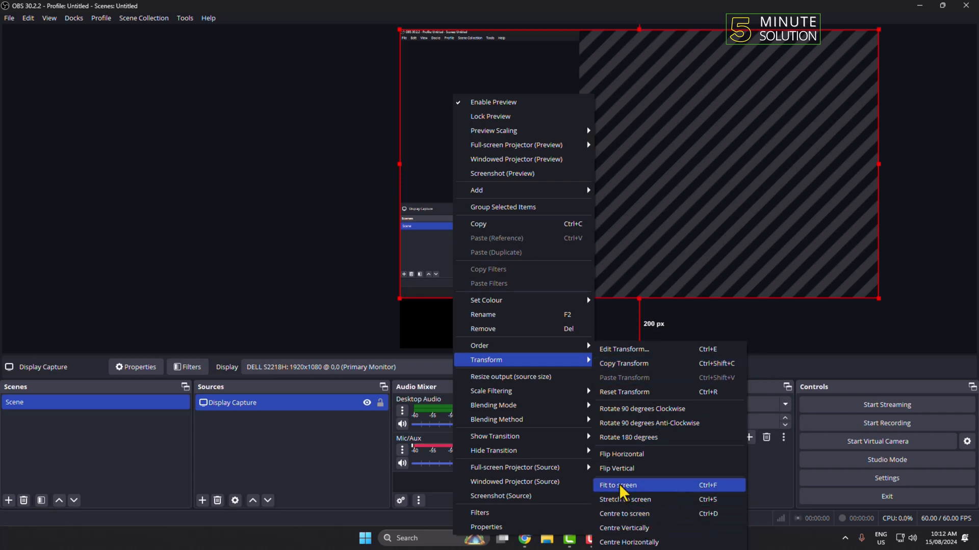
Fit the Display Capture to the vertical canvas, flip it horizontally, and deselect it
{"action": "left_click", "coordinate": [618, 485]}
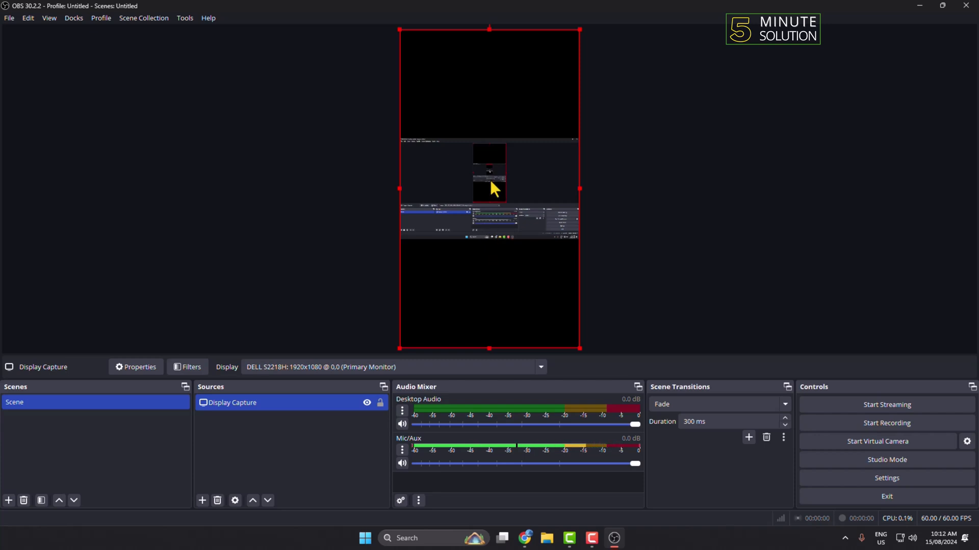
{"action": "right_click", "coordinate": [488, 188]}
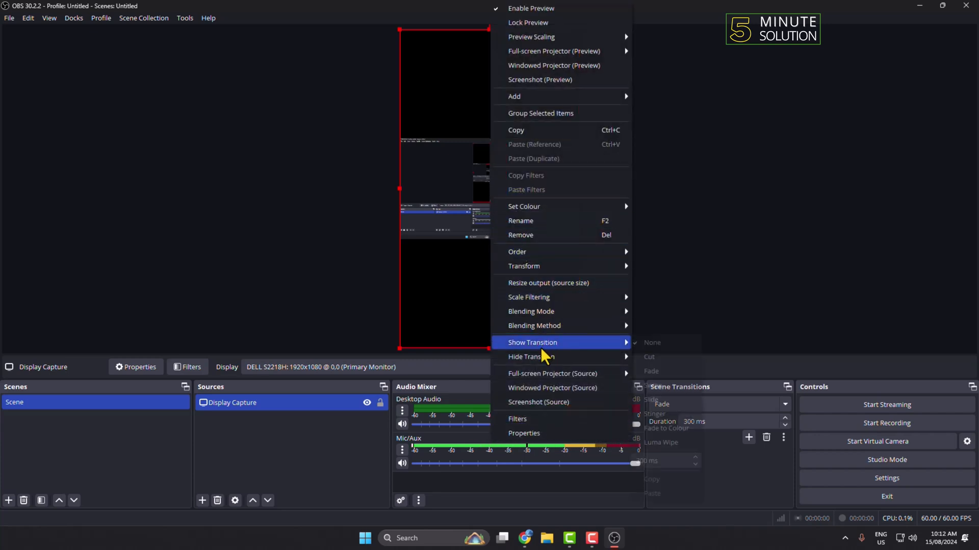
{"action": "mouse_move", "coordinate": [524, 266]}
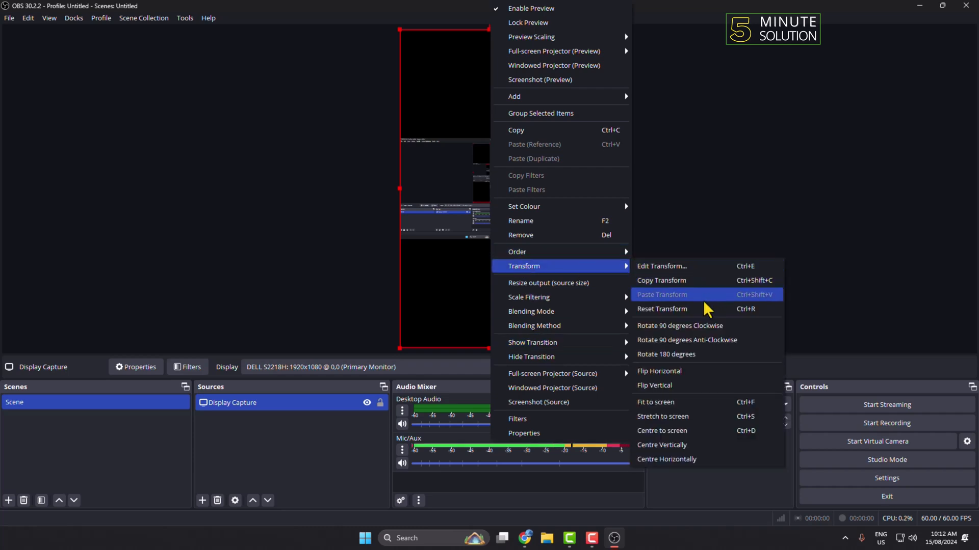
{"action": "mouse_move", "coordinate": [659, 371]}
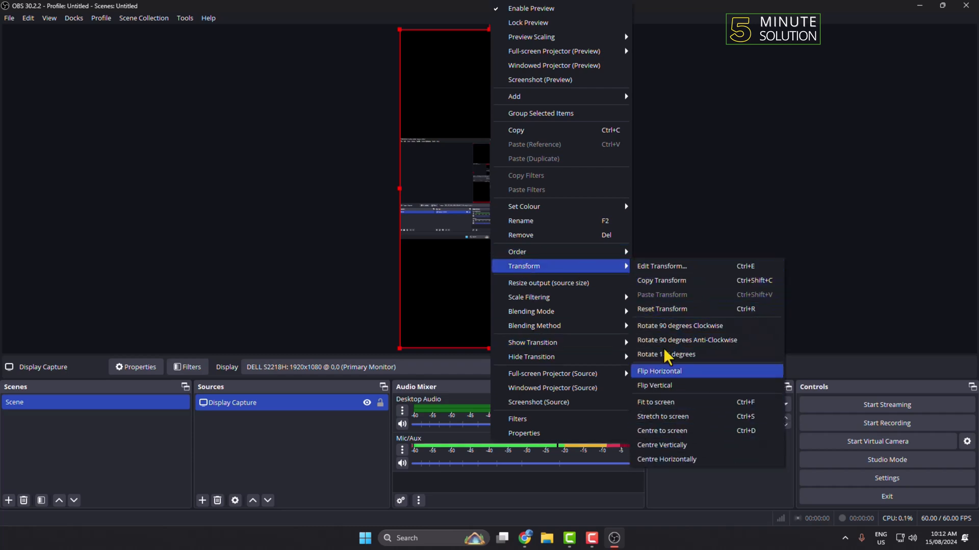
{"action": "mouse_move", "coordinate": [699, 371]}
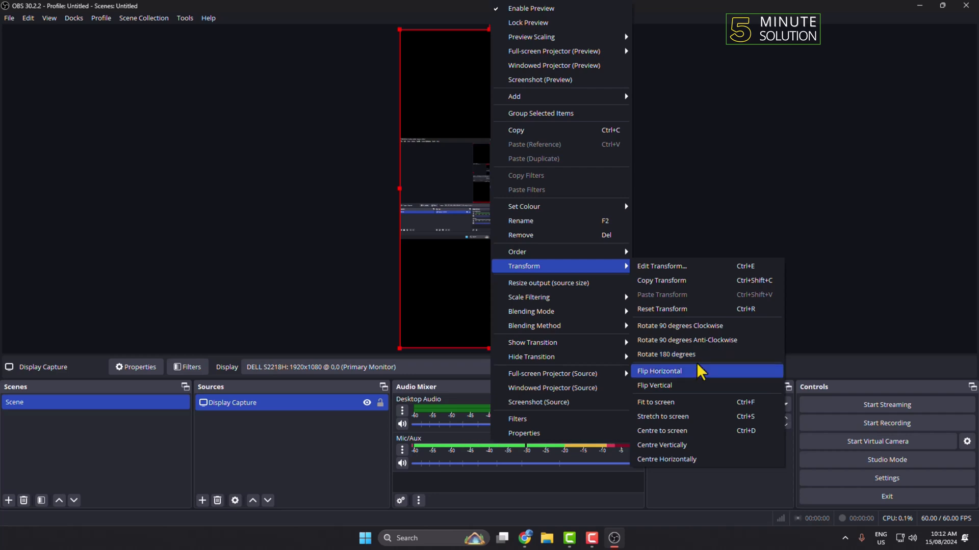
{"action": "left_click", "coordinate": [659, 371]}
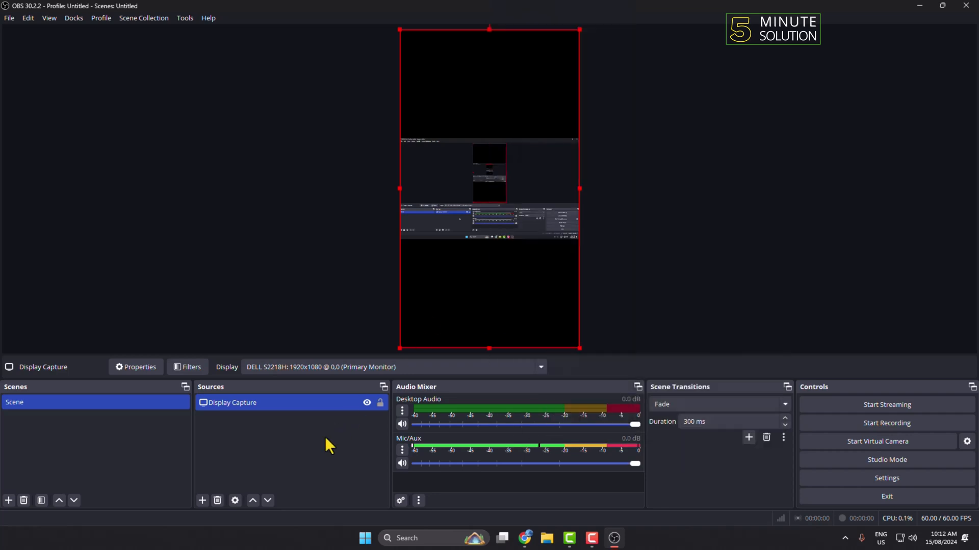
{"action": "left_click", "coordinate": [294, 456]}
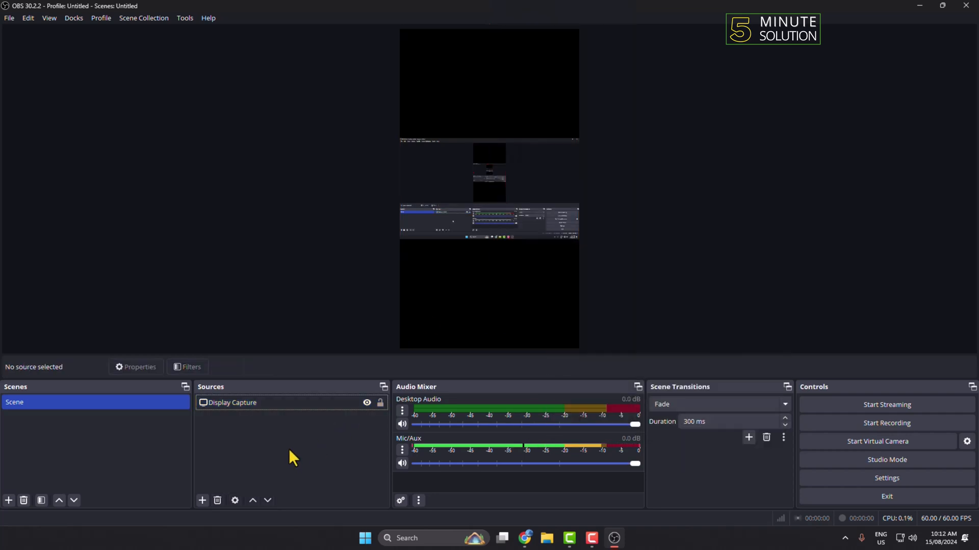
Add an Audio Input Capture source using Microphone (USB PnP Audio Device)
{"action": "left_click", "coordinate": [201, 499]}
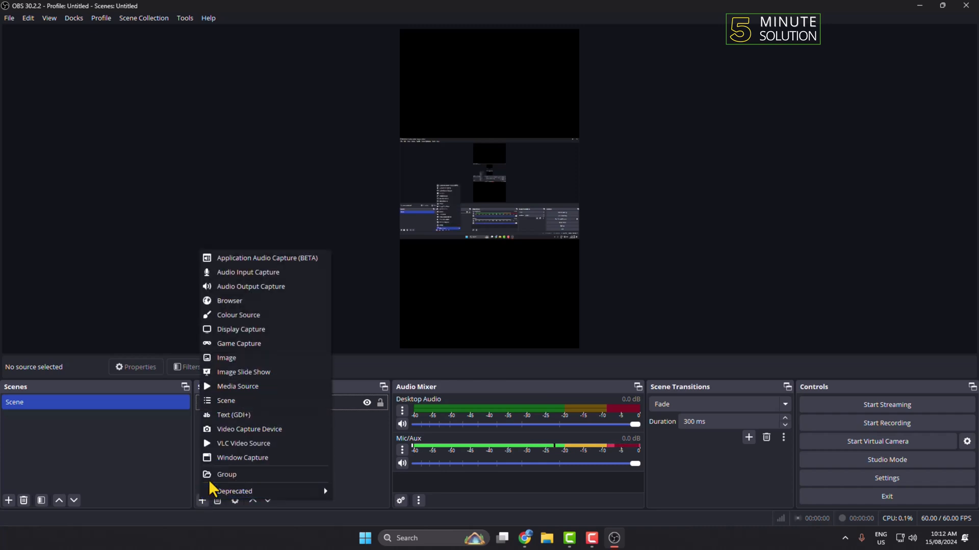
{"action": "mouse_move", "coordinate": [250, 286]}
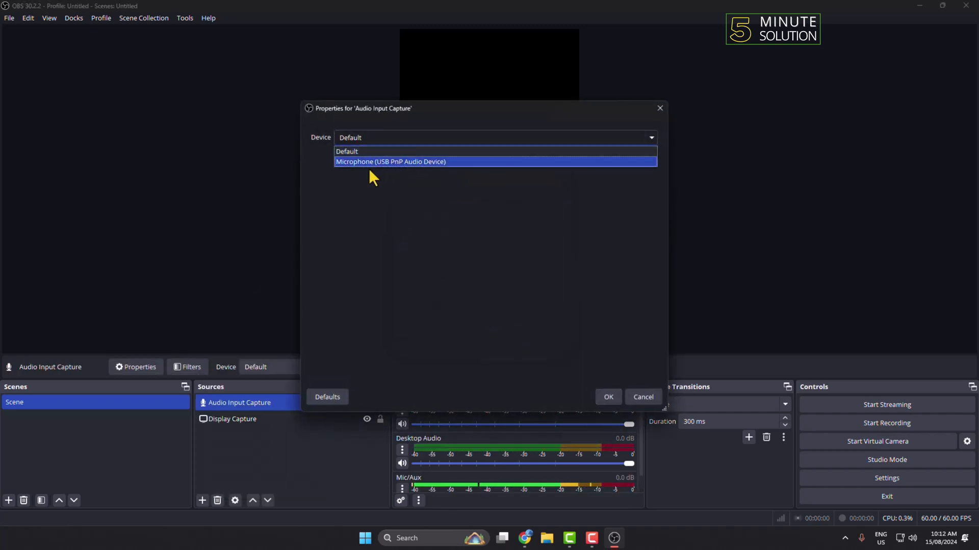
{"action": "left_click", "coordinate": [391, 162]}
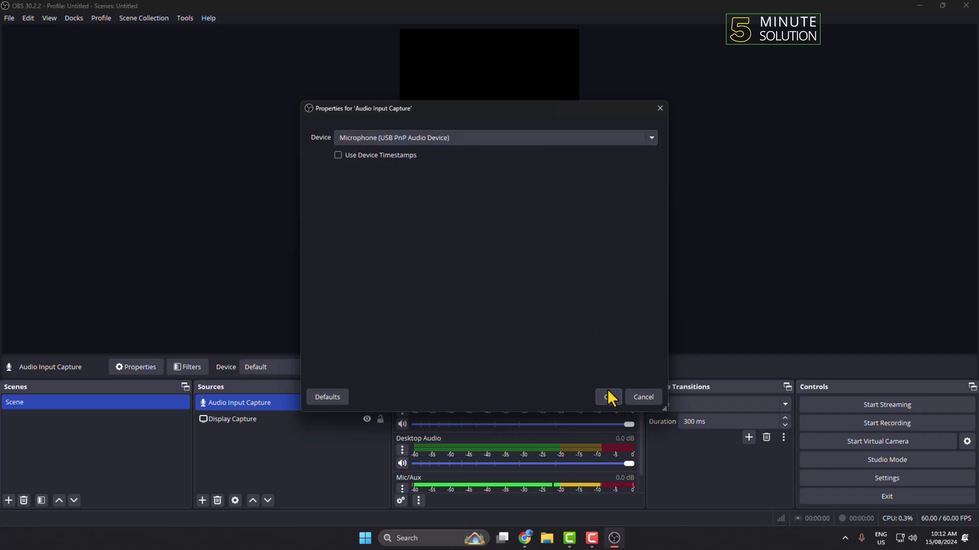
{"action": "left_click", "coordinate": [607, 397]}
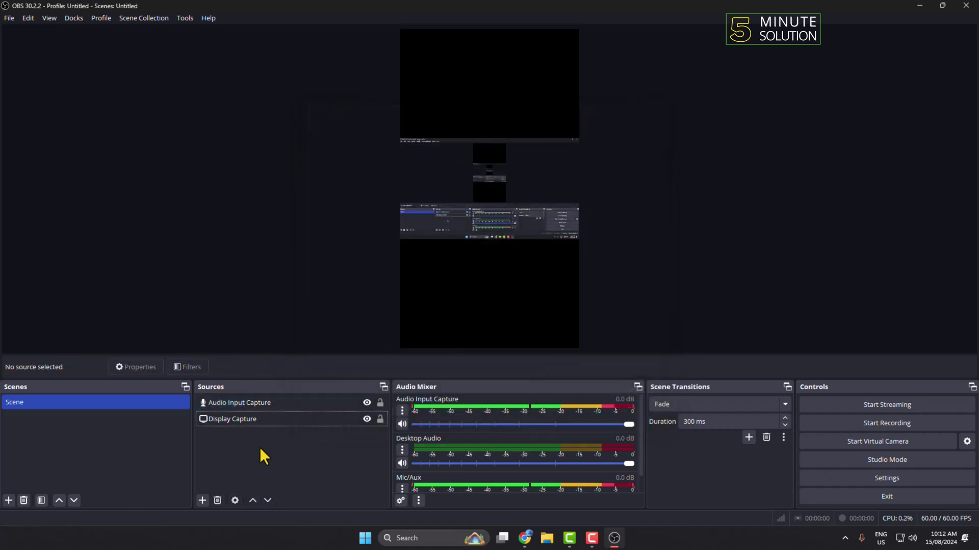
{"action": "mouse_move", "coordinate": [824, 518]}
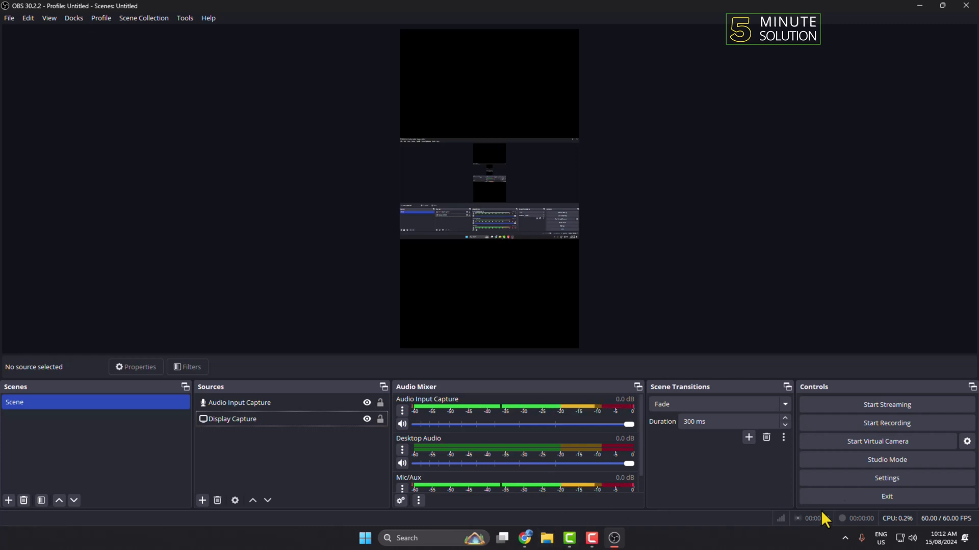
In Stream settings, switch the service from Facebook Live to Custom
{"action": "left_click", "coordinate": [885, 478]}
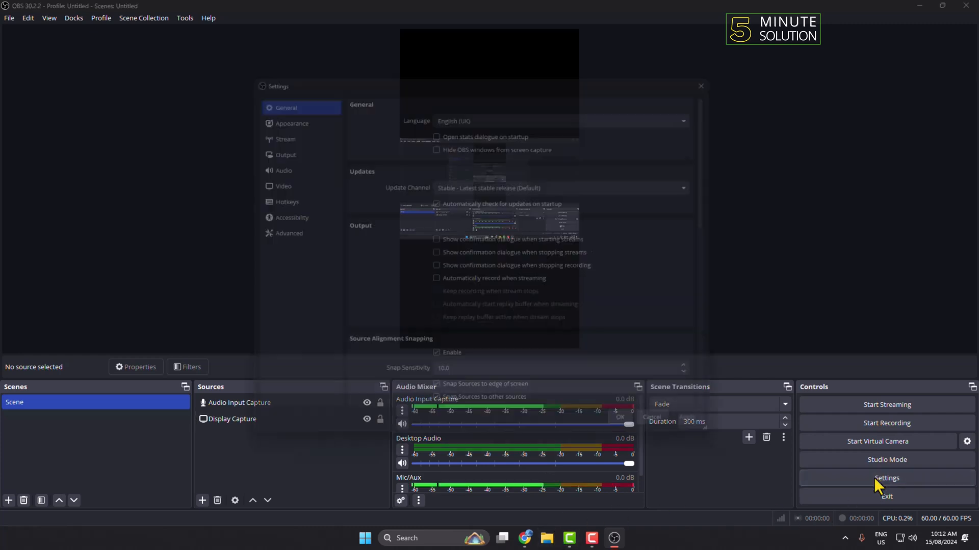
{"action": "left_click", "coordinate": [268, 128]}
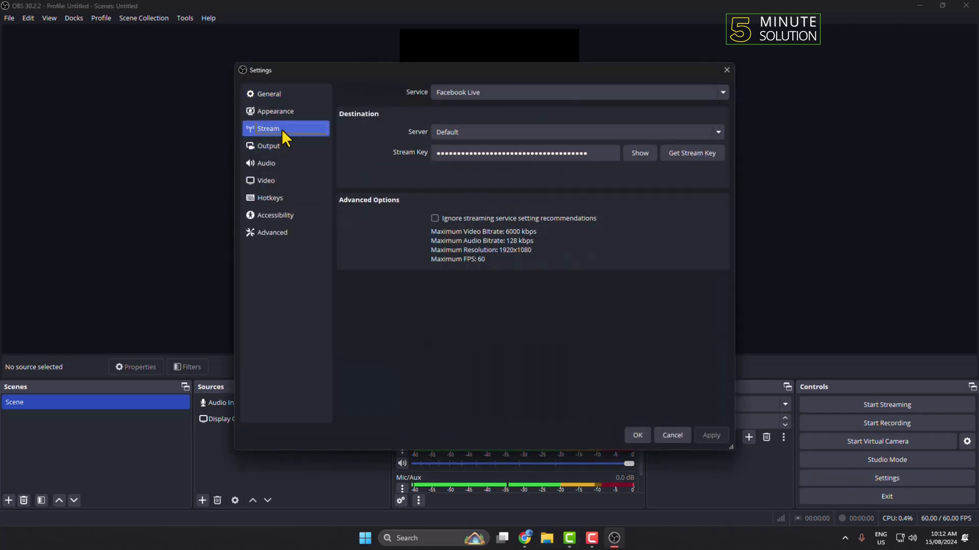
{"action": "left_click", "coordinate": [577, 92]}
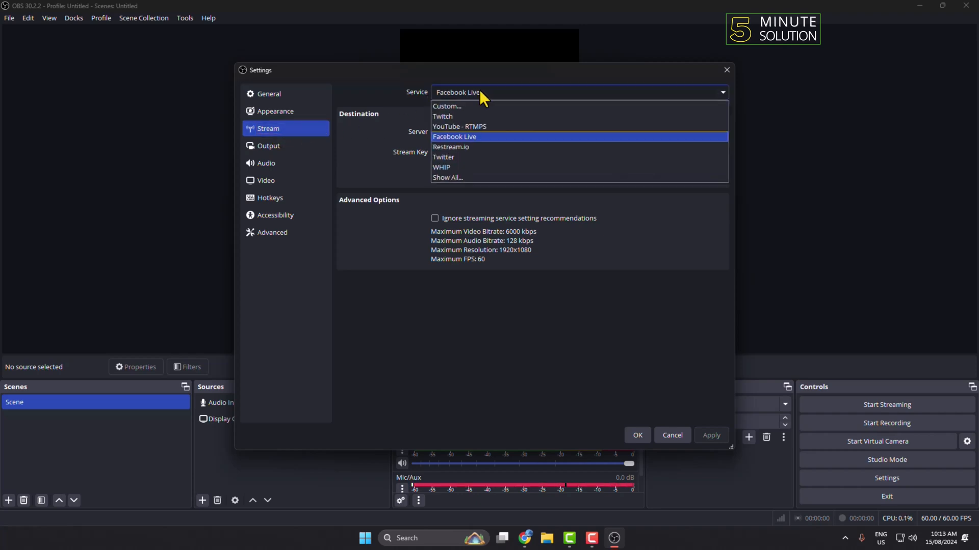
{"action": "left_click", "coordinate": [446, 106]}
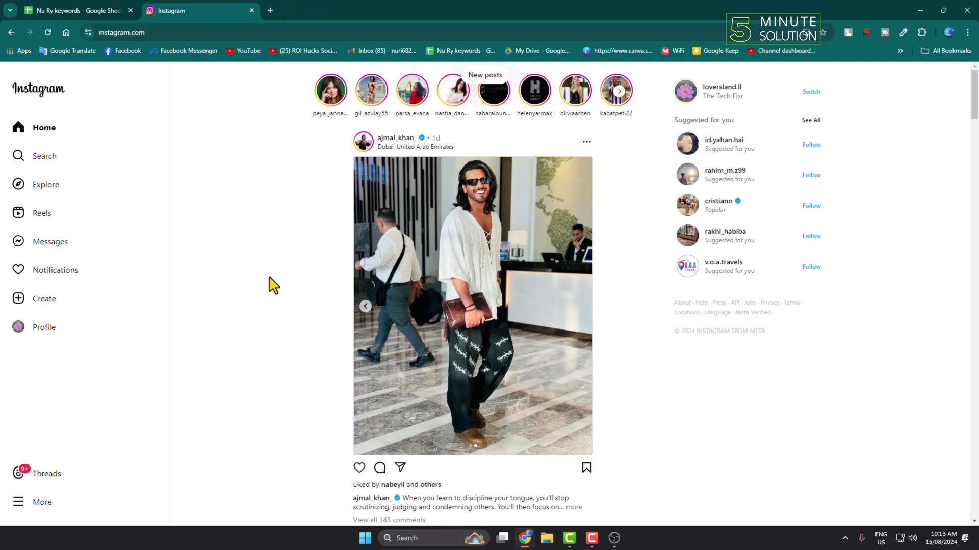
{"action": "mouse_move", "coordinate": [270, 291]}
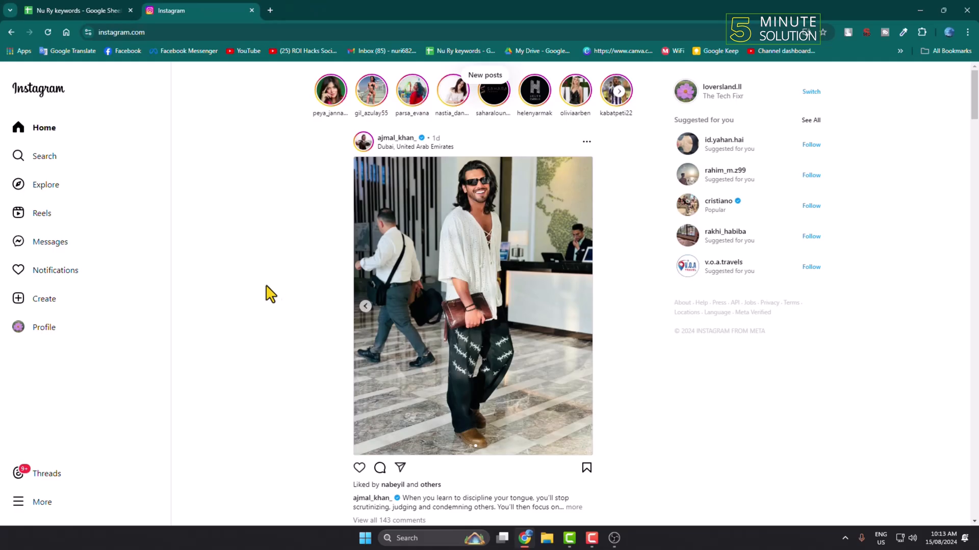
Start a new Instagram live video from the Create menu and title it 'test'
{"action": "left_click", "coordinate": [44, 299]}
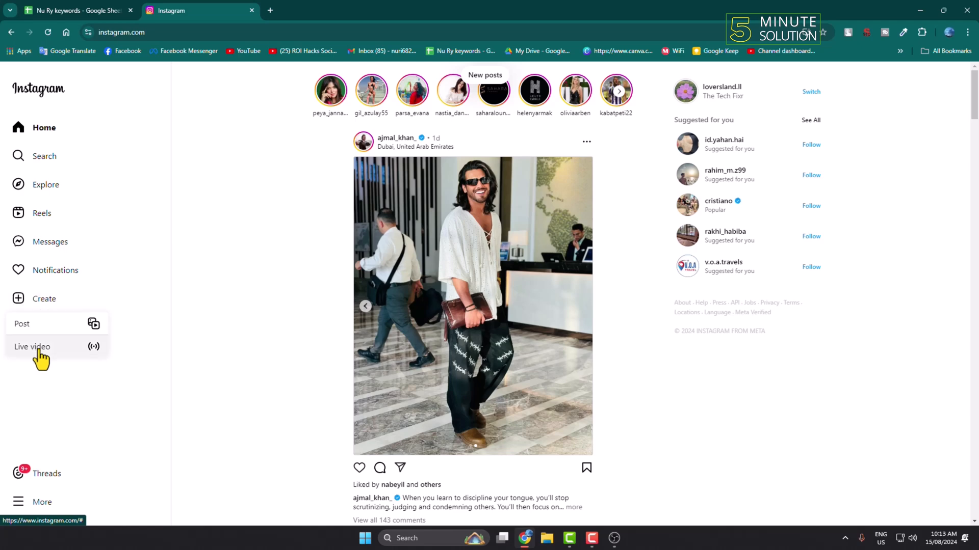
{"action": "left_click", "coordinate": [31, 347]}
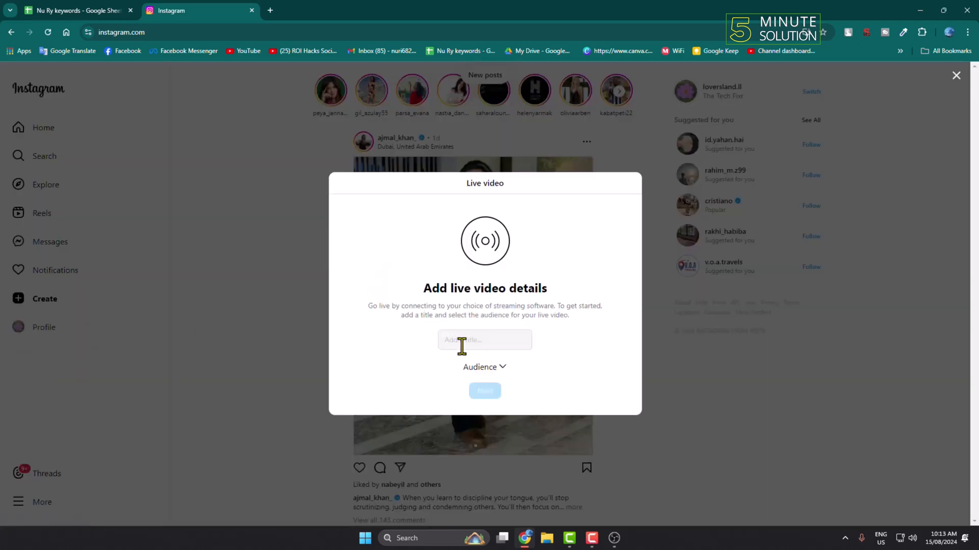
{"action": "type", "text": "test"}
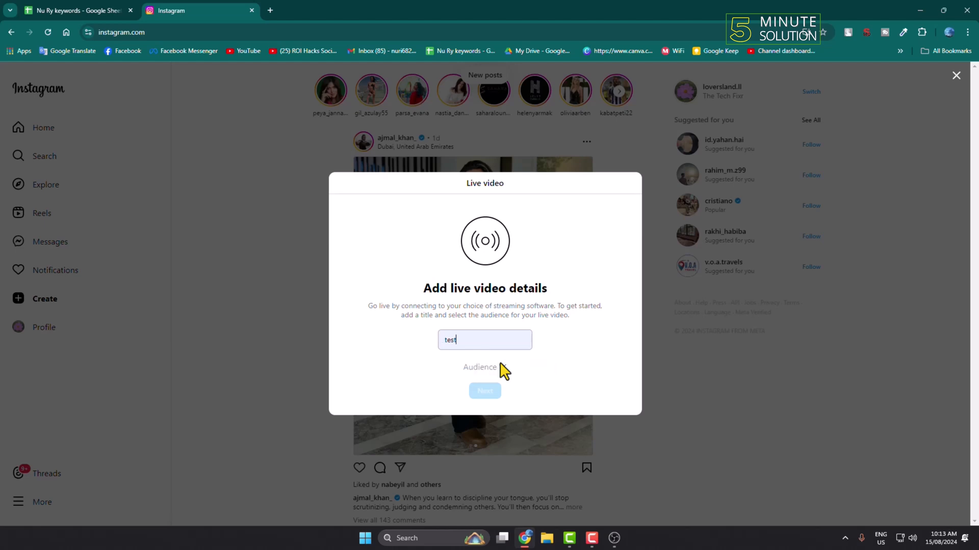
Set the live video's audience to Public and continue to the connection details
{"action": "left_click", "coordinate": [484, 367]}
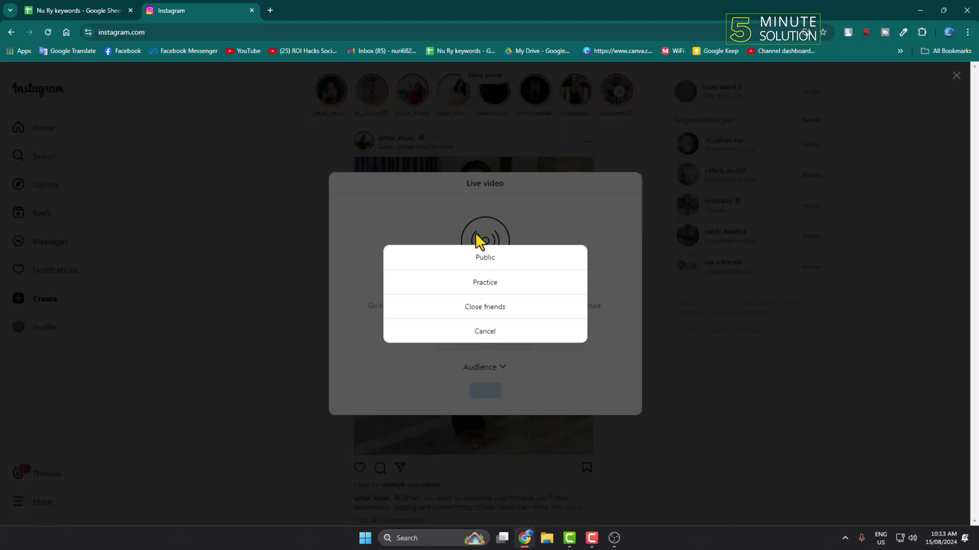
{"action": "mouse_move", "coordinate": [489, 269]}
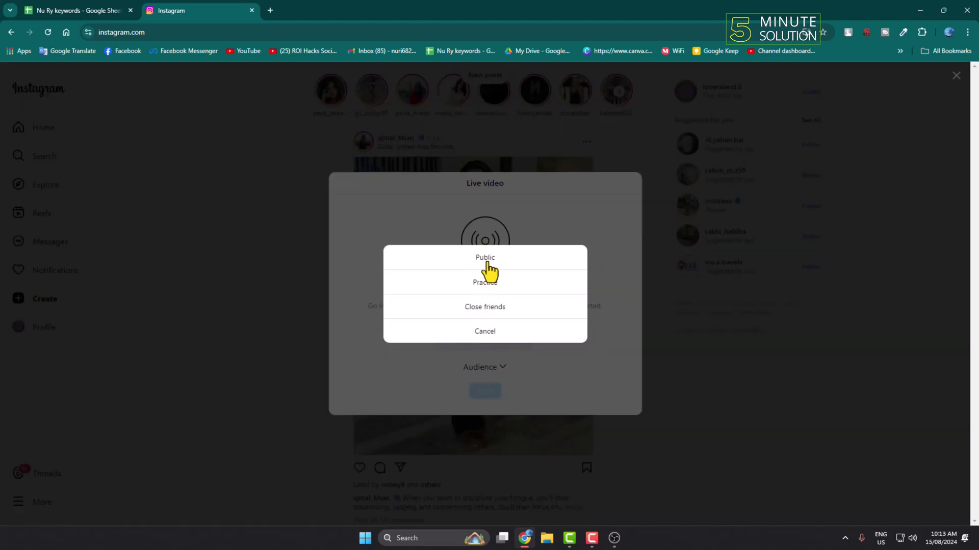
{"action": "left_click", "coordinate": [485, 257]}
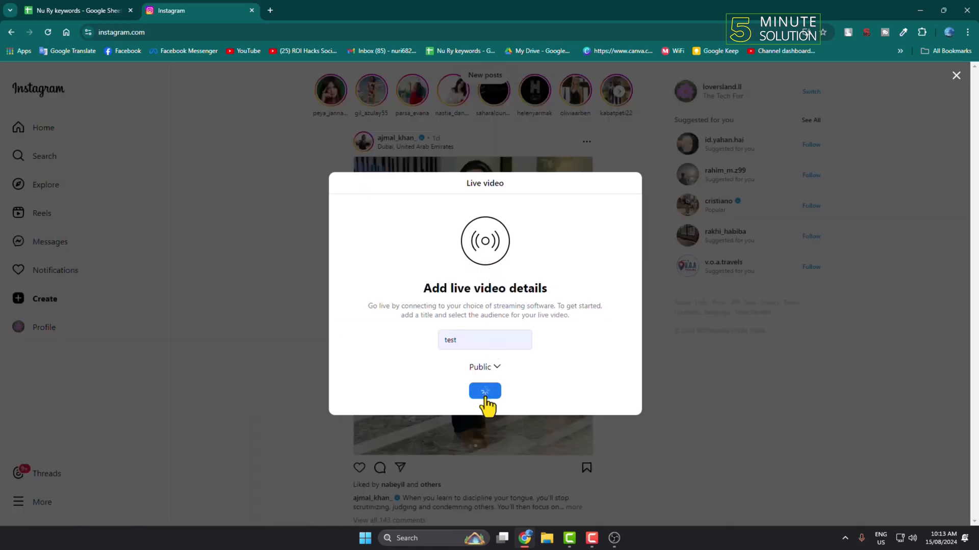
{"action": "left_click", "coordinate": [484, 391]}
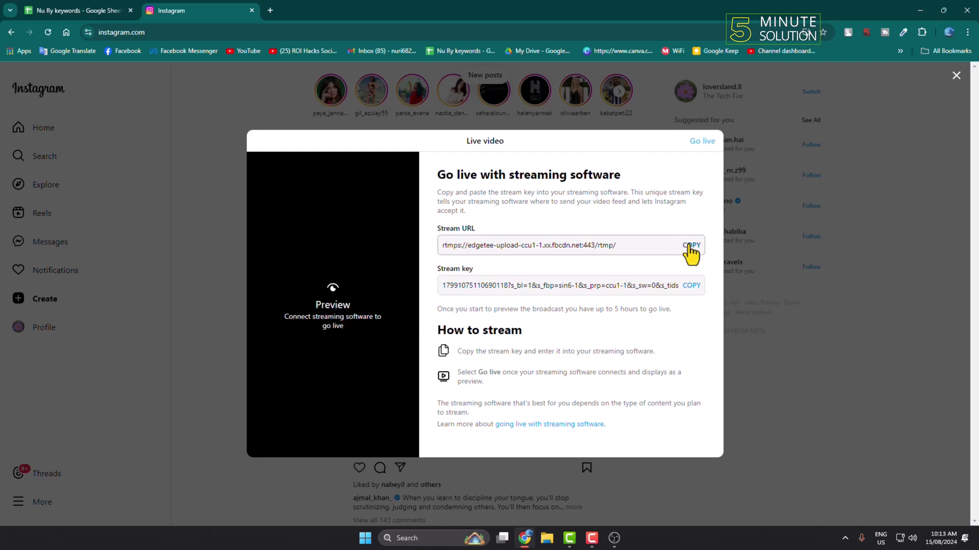
Copy Instagram's stream URL and stream key to the clipboard
{"action": "left_click", "coordinate": [690, 285]}
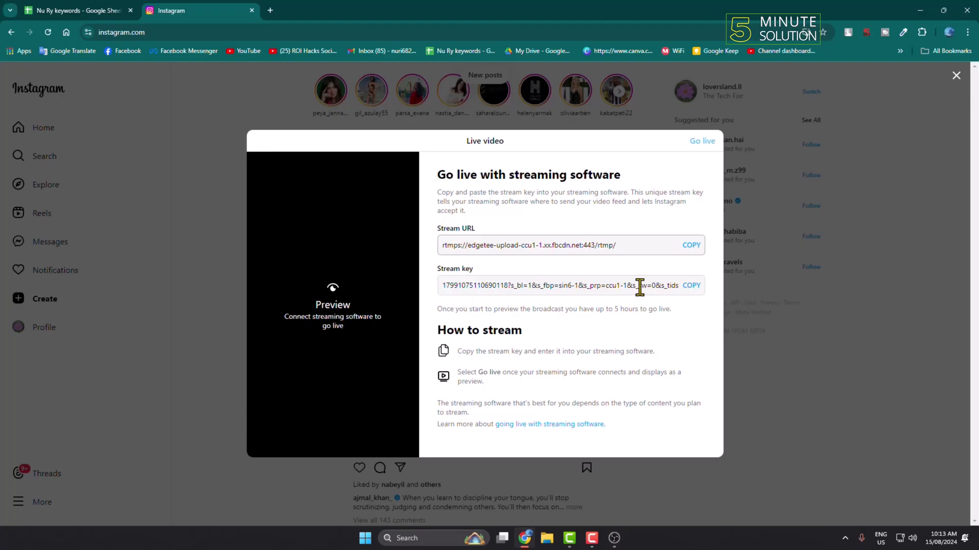
{"action": "left_click", "coordinate": [691, 285]}
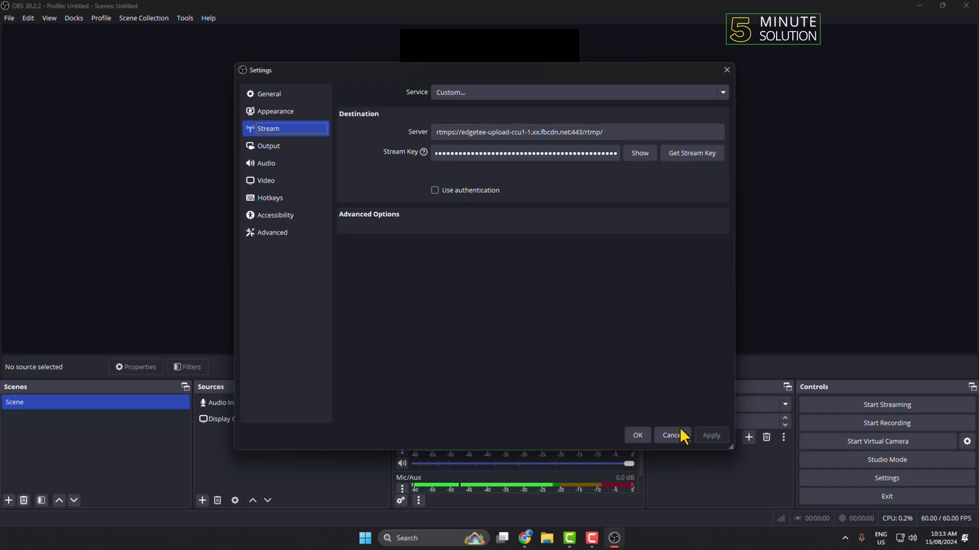
Save the custom server URL and stream key in OBS and start streaming to Instagram
{"action": "left_click", "coordinate": [671, 435]}
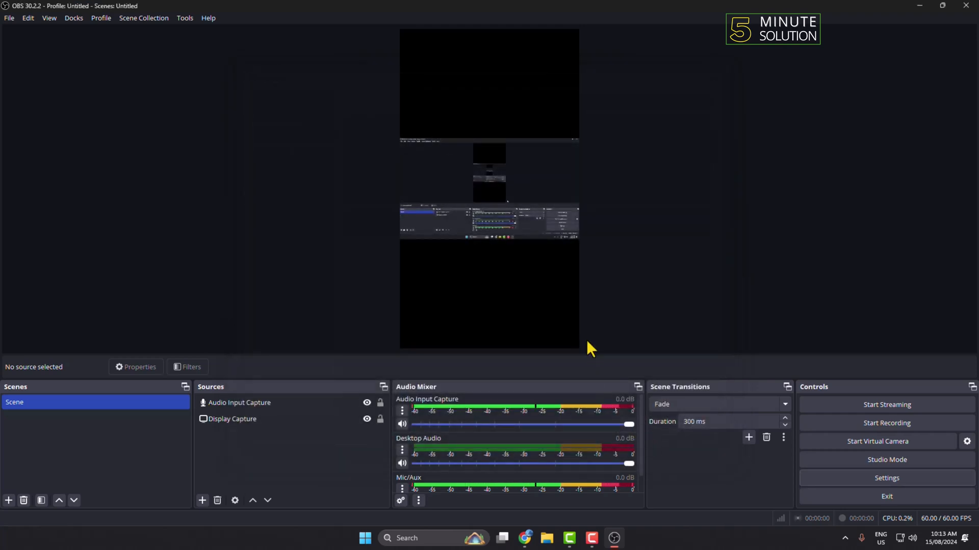
{"action": "mouse_move", "coordinate": [588, 338]}
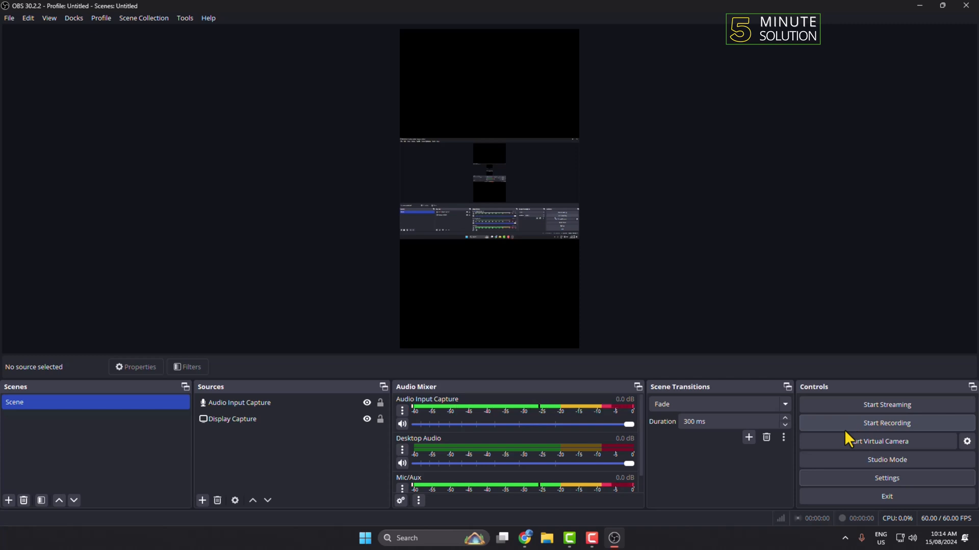
{"action": "left_click", "coordinate": [886, 405]}
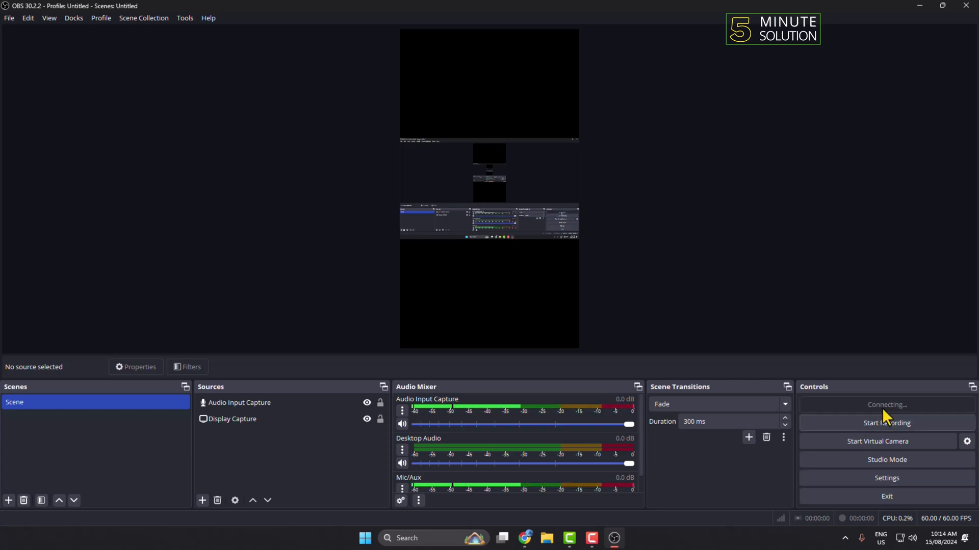
{"action": "left_click", "coordinate": [886, 405]}
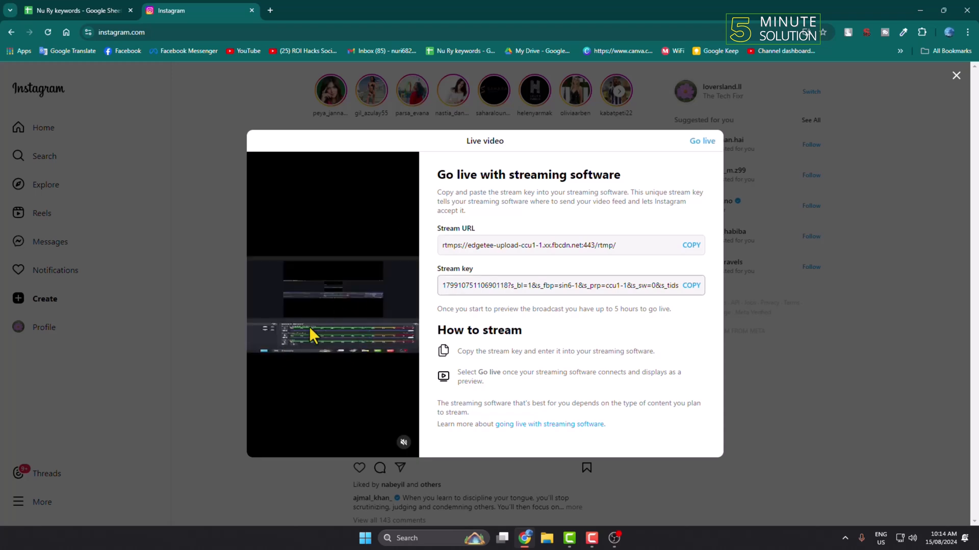
{"action": "mouse_move", "coordinate": [318, 362]}
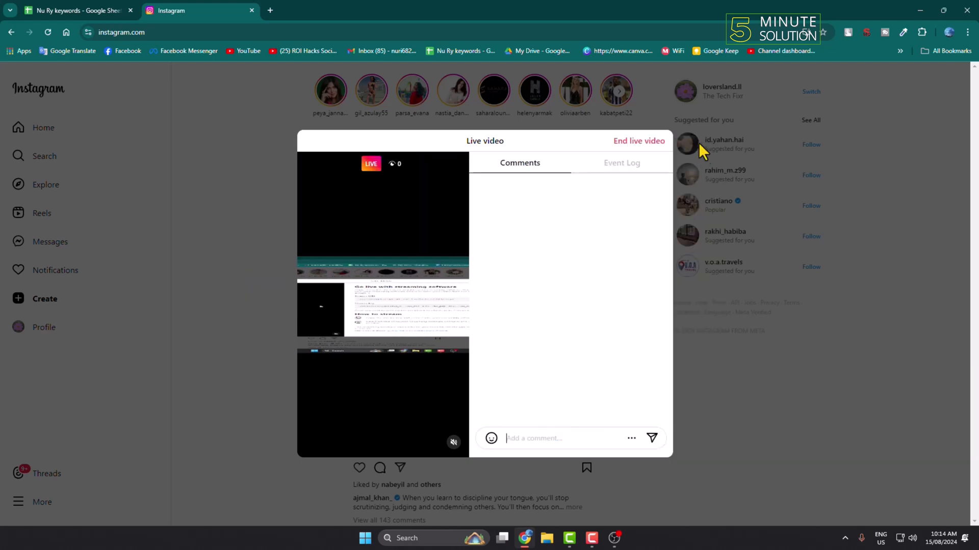
{"action": "mouse_move", "coordinate": [436, 275]}
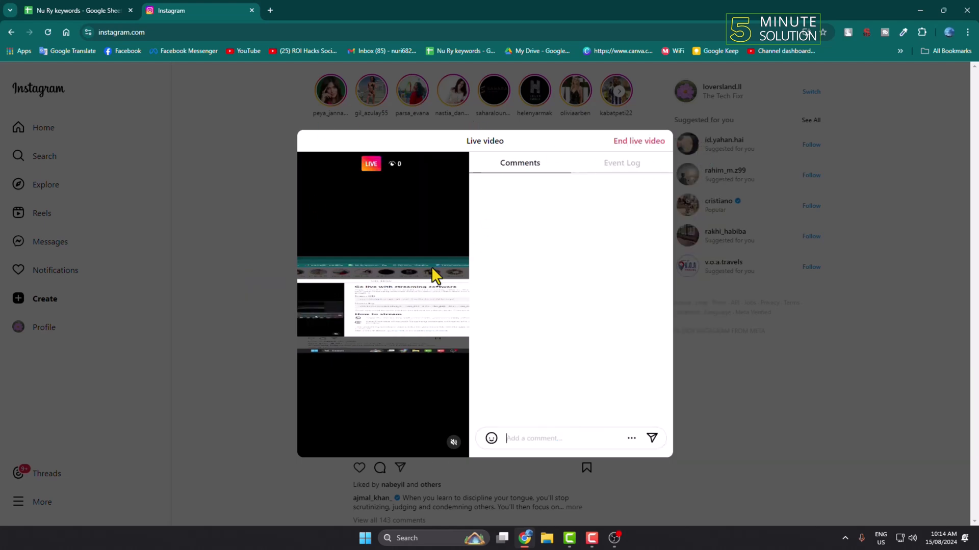
{"action": "mouse_move", "coordinate": [343, 199]}
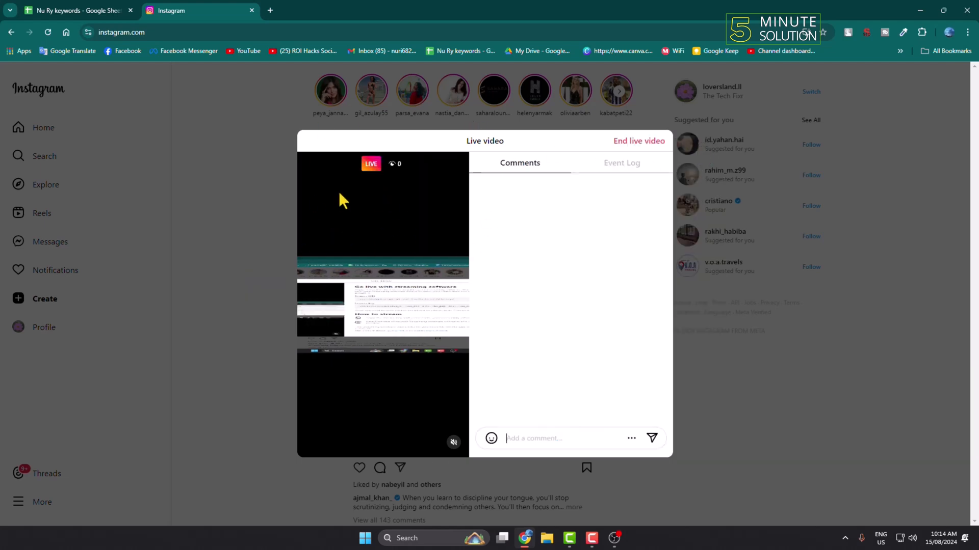
{"action": "mouse_move", "coordinate": [366, 199]}
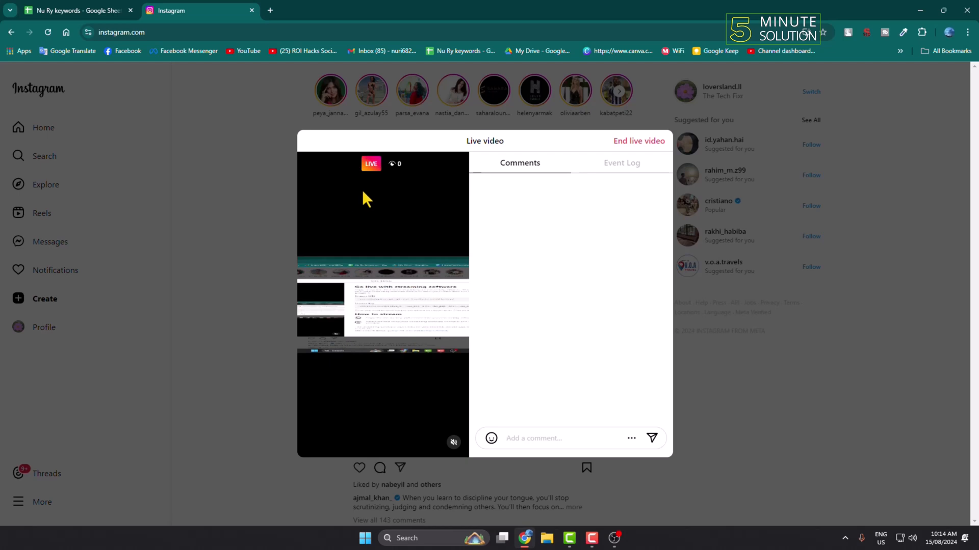